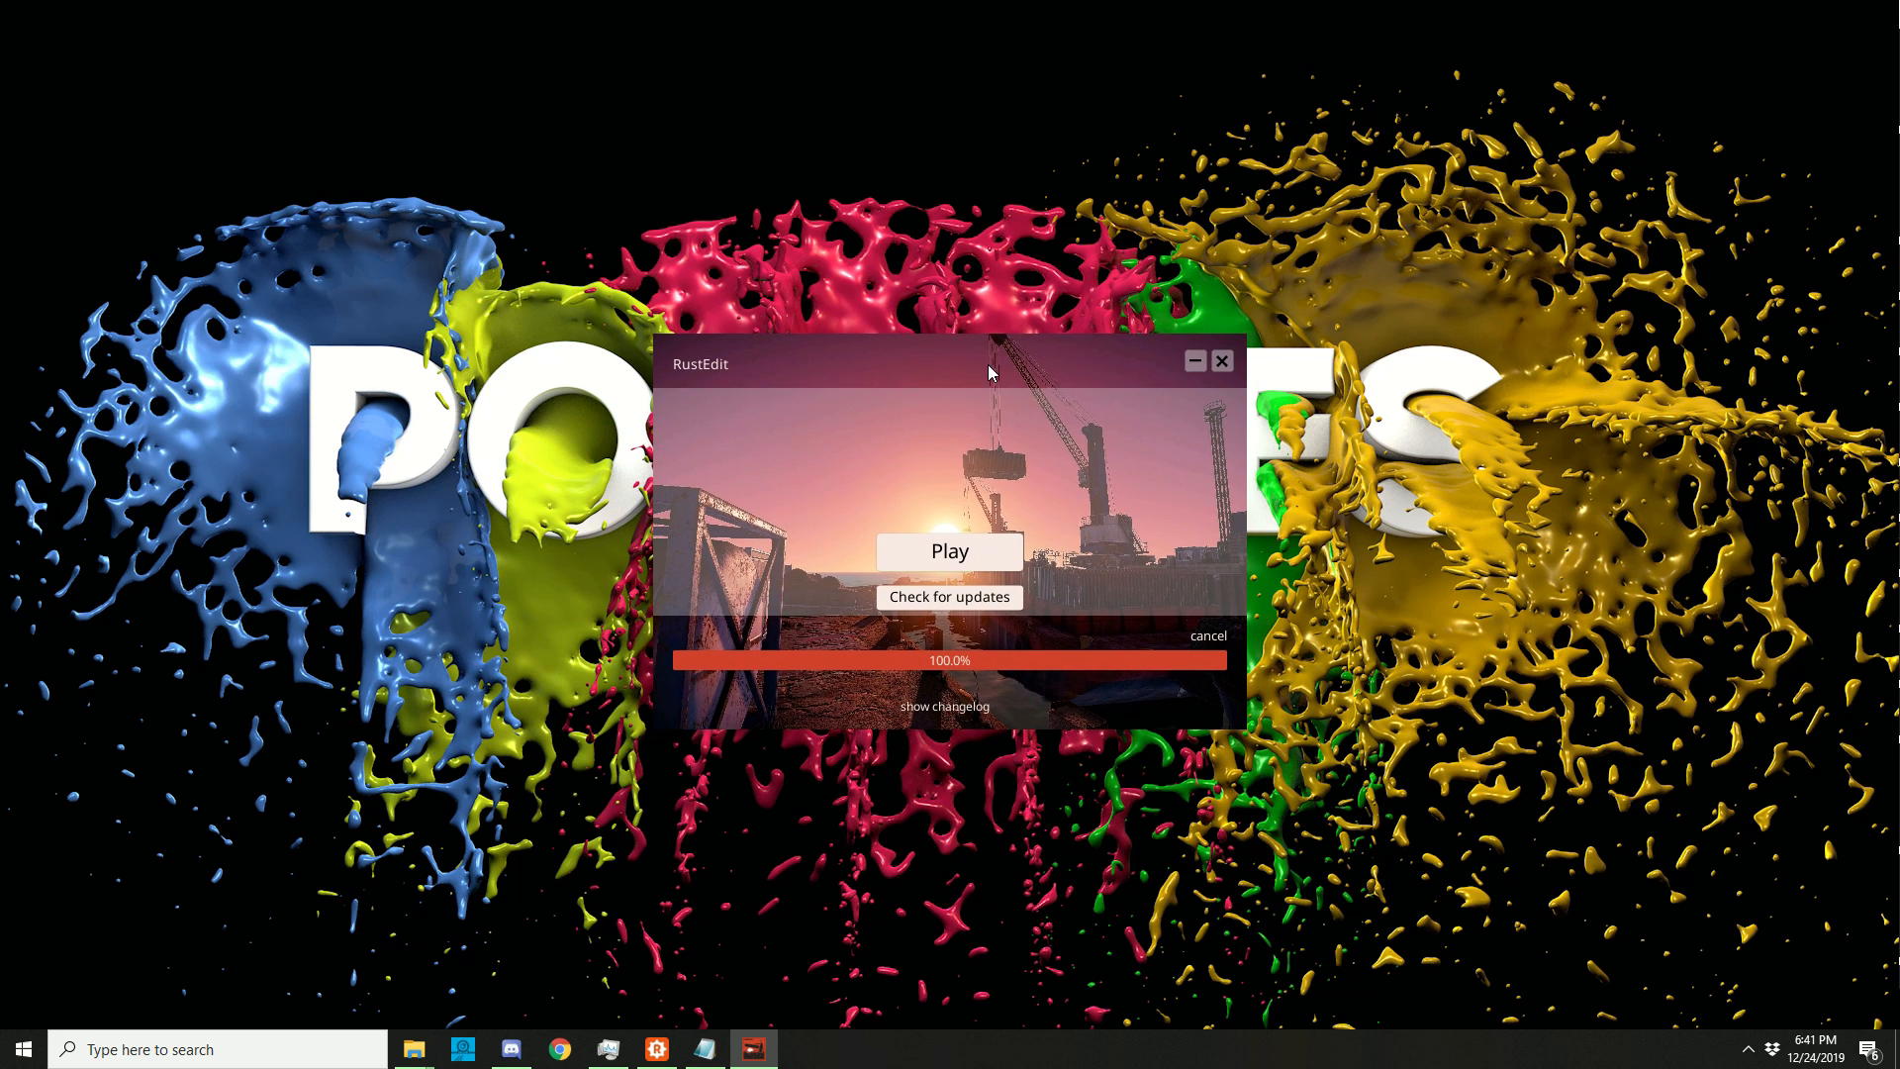
Launch the map editor from the updated launcher to reach the configuration window
click(950, 550)
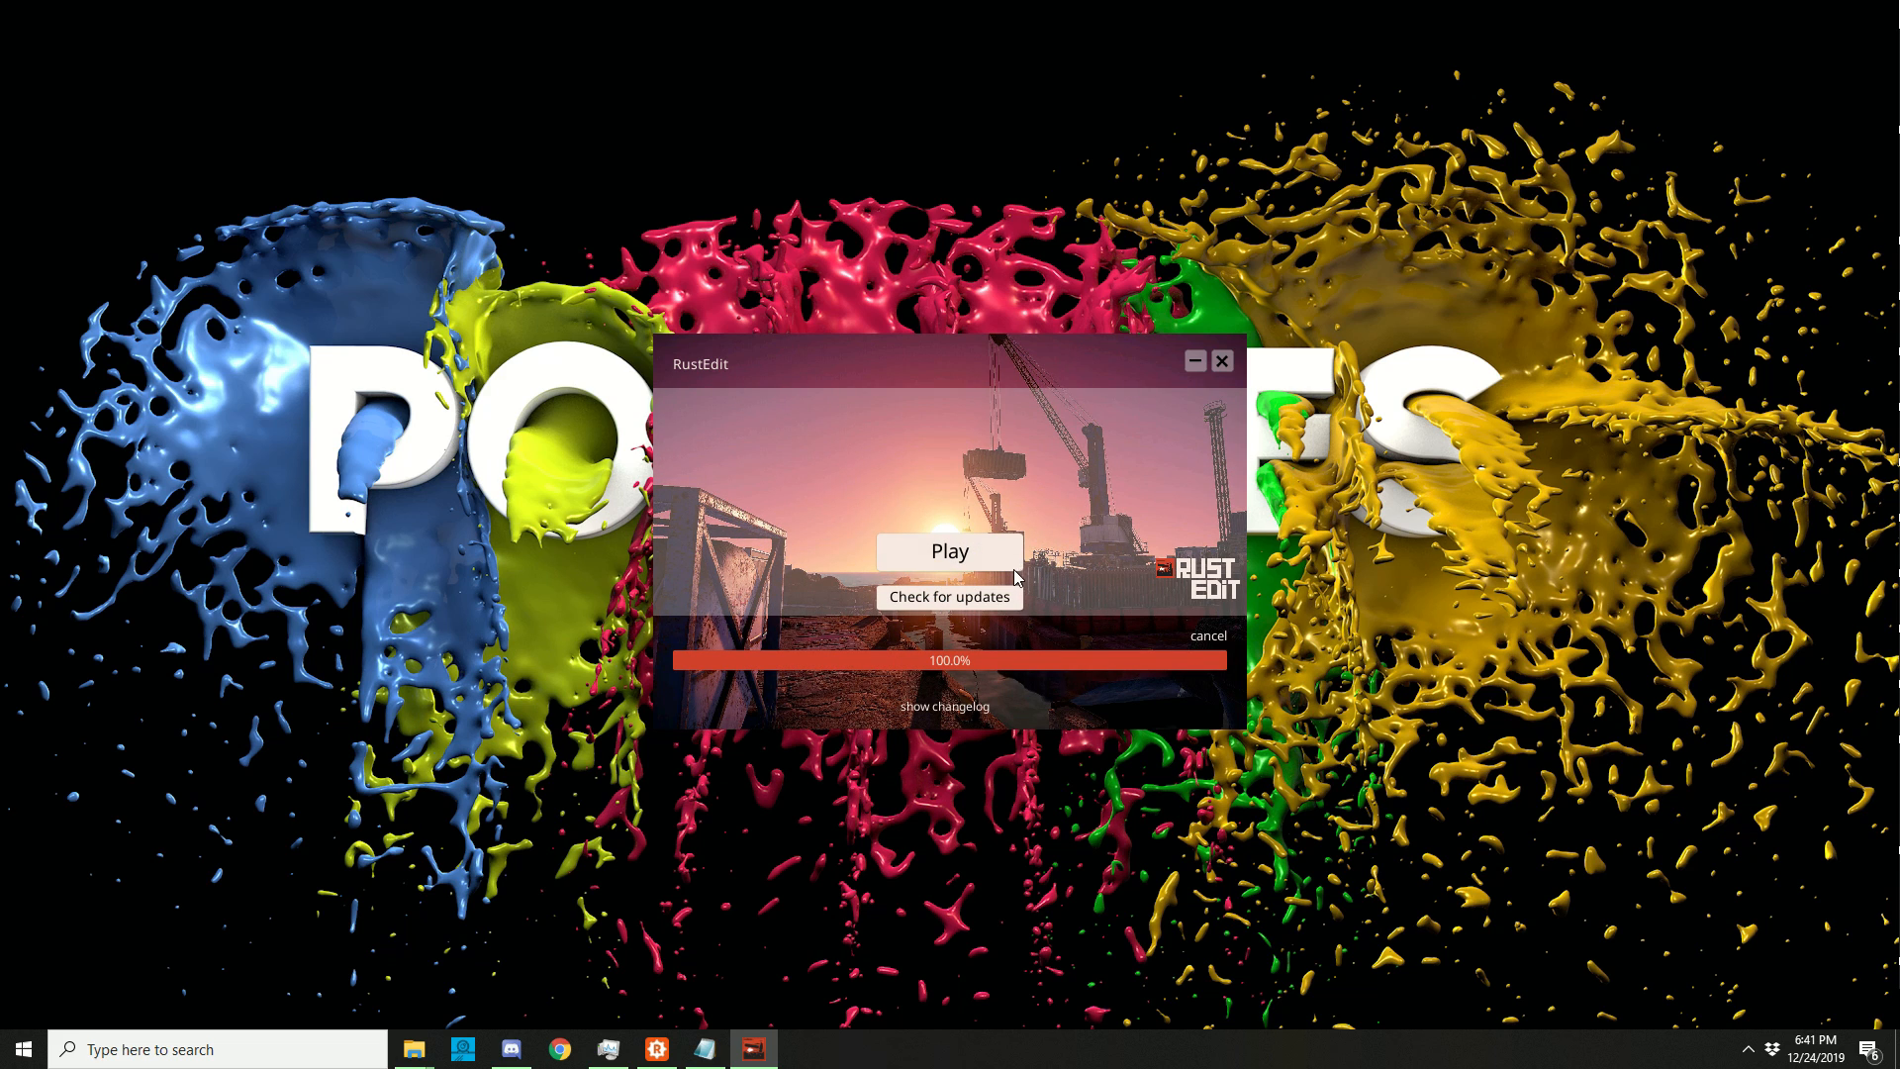
click(949, 551)
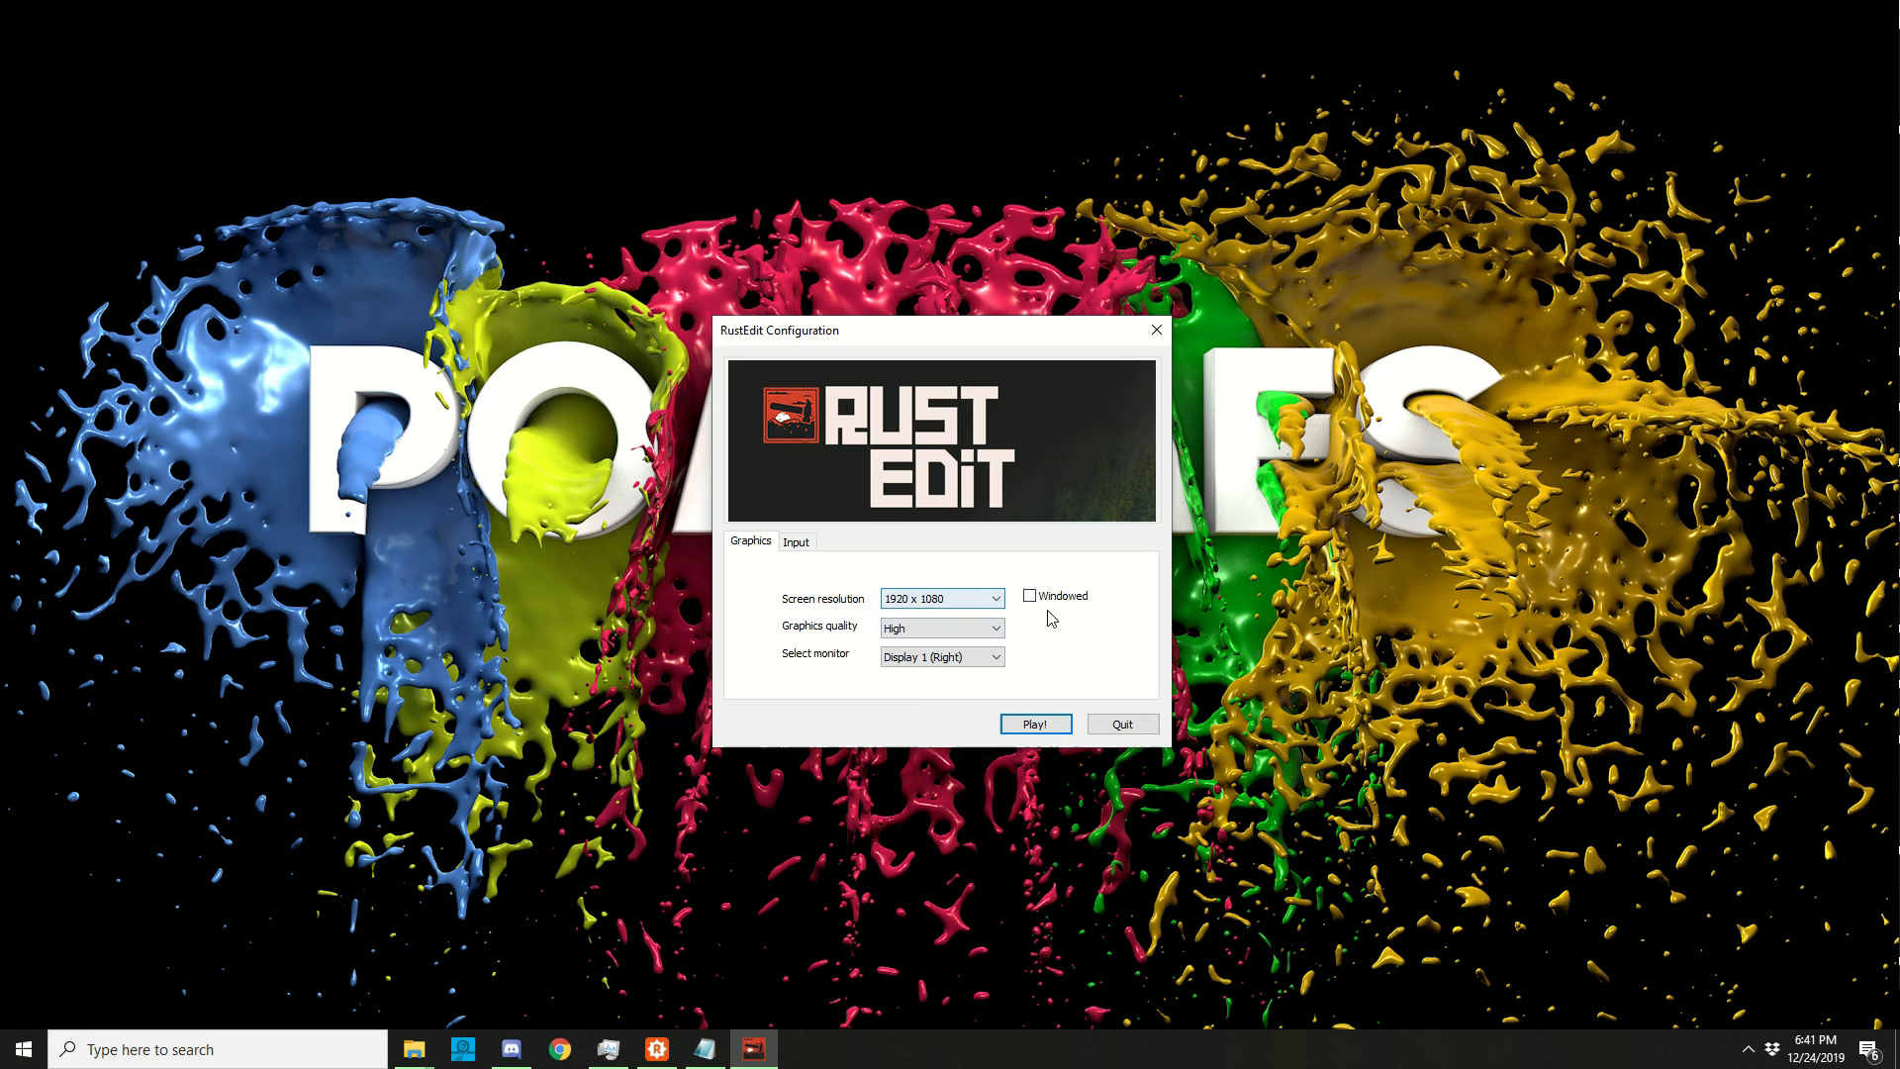
Keep High graphics quality and Display 1 as the monitor, then start RustEdit
click(940, 626)
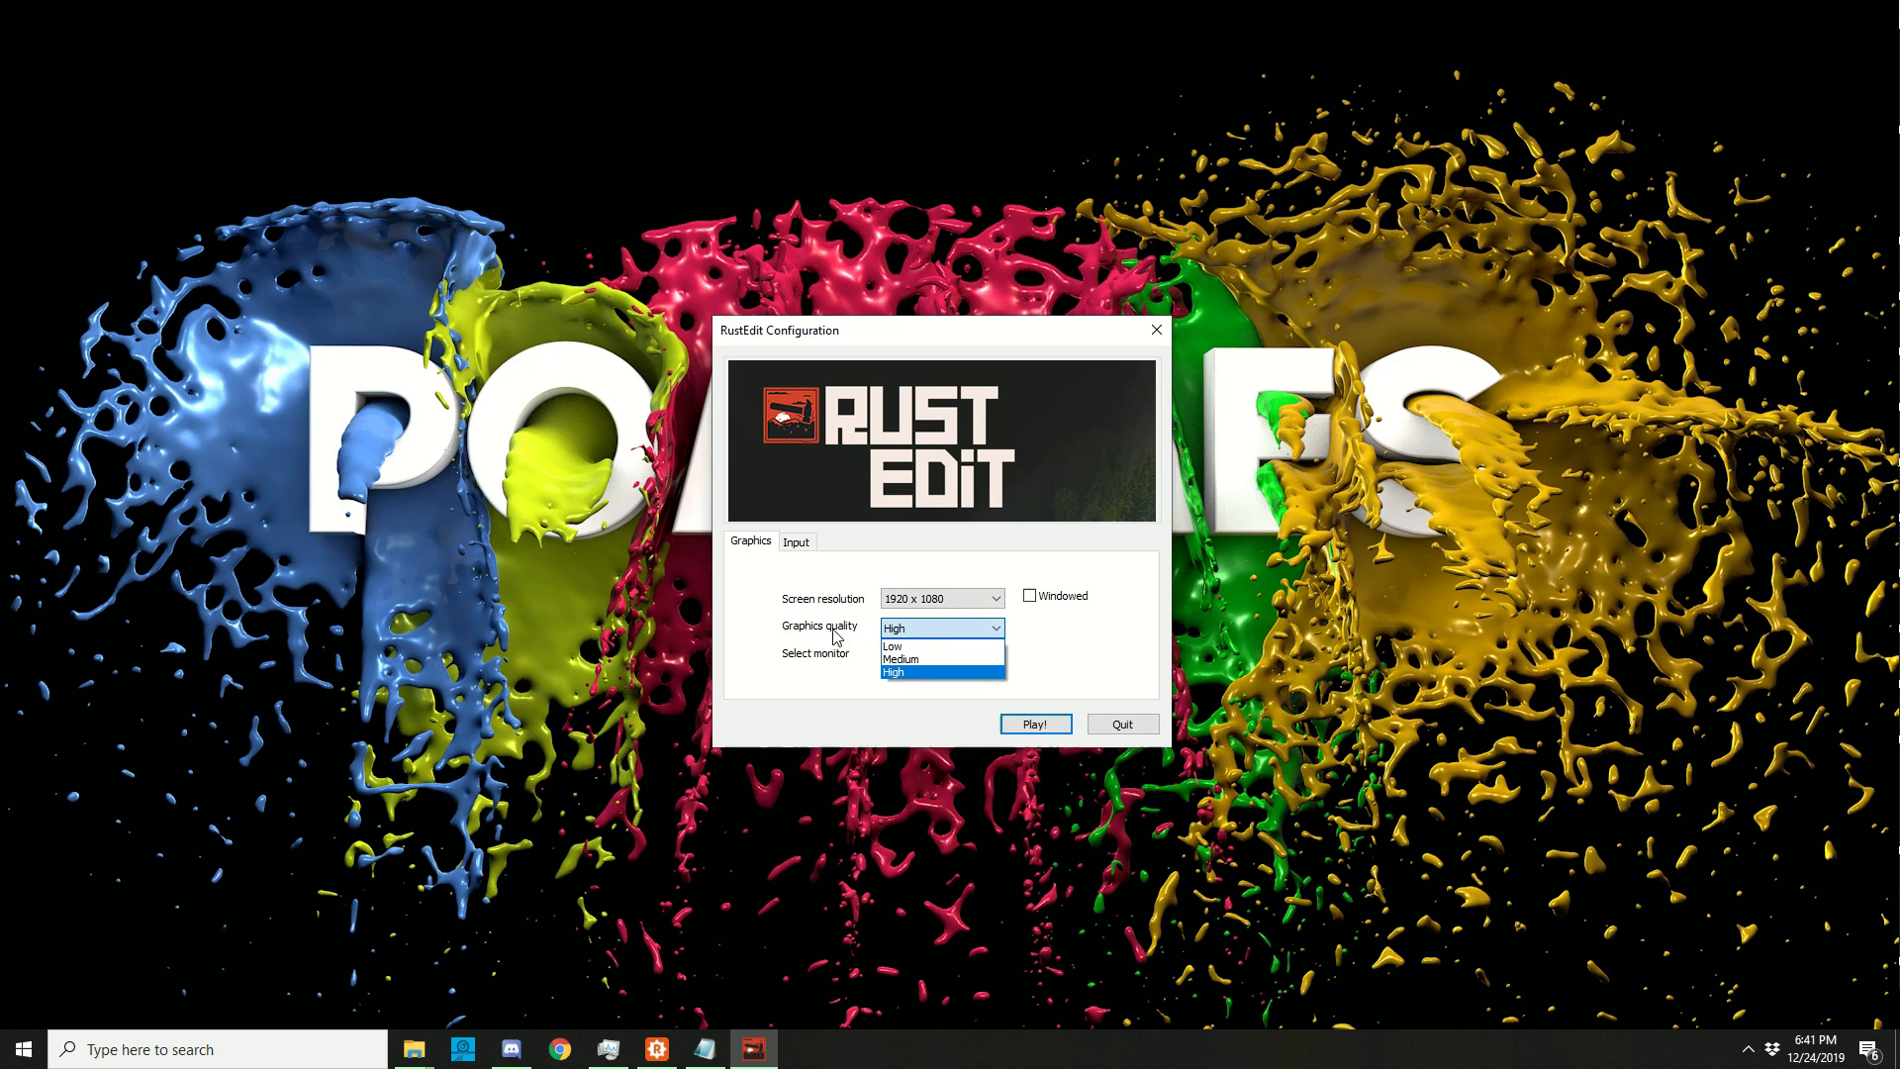
click(893, 671)
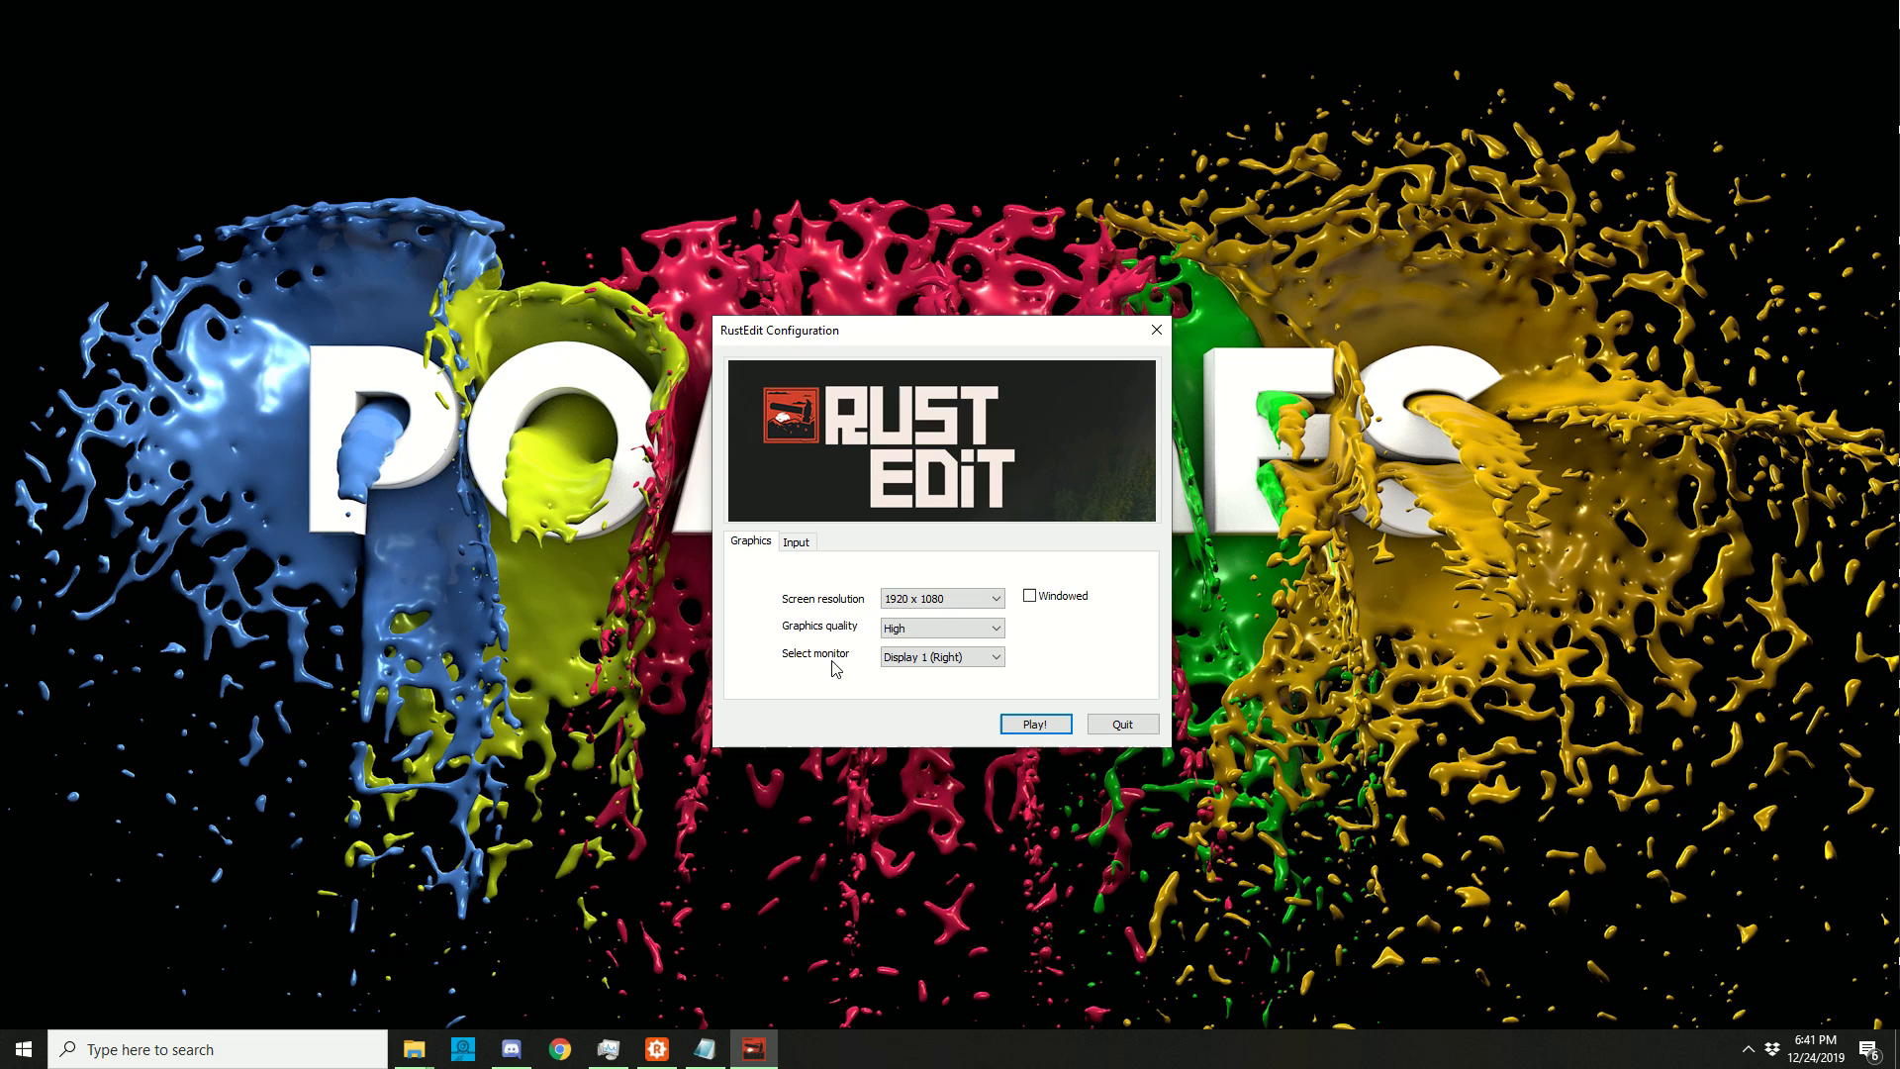
click(941, 655)
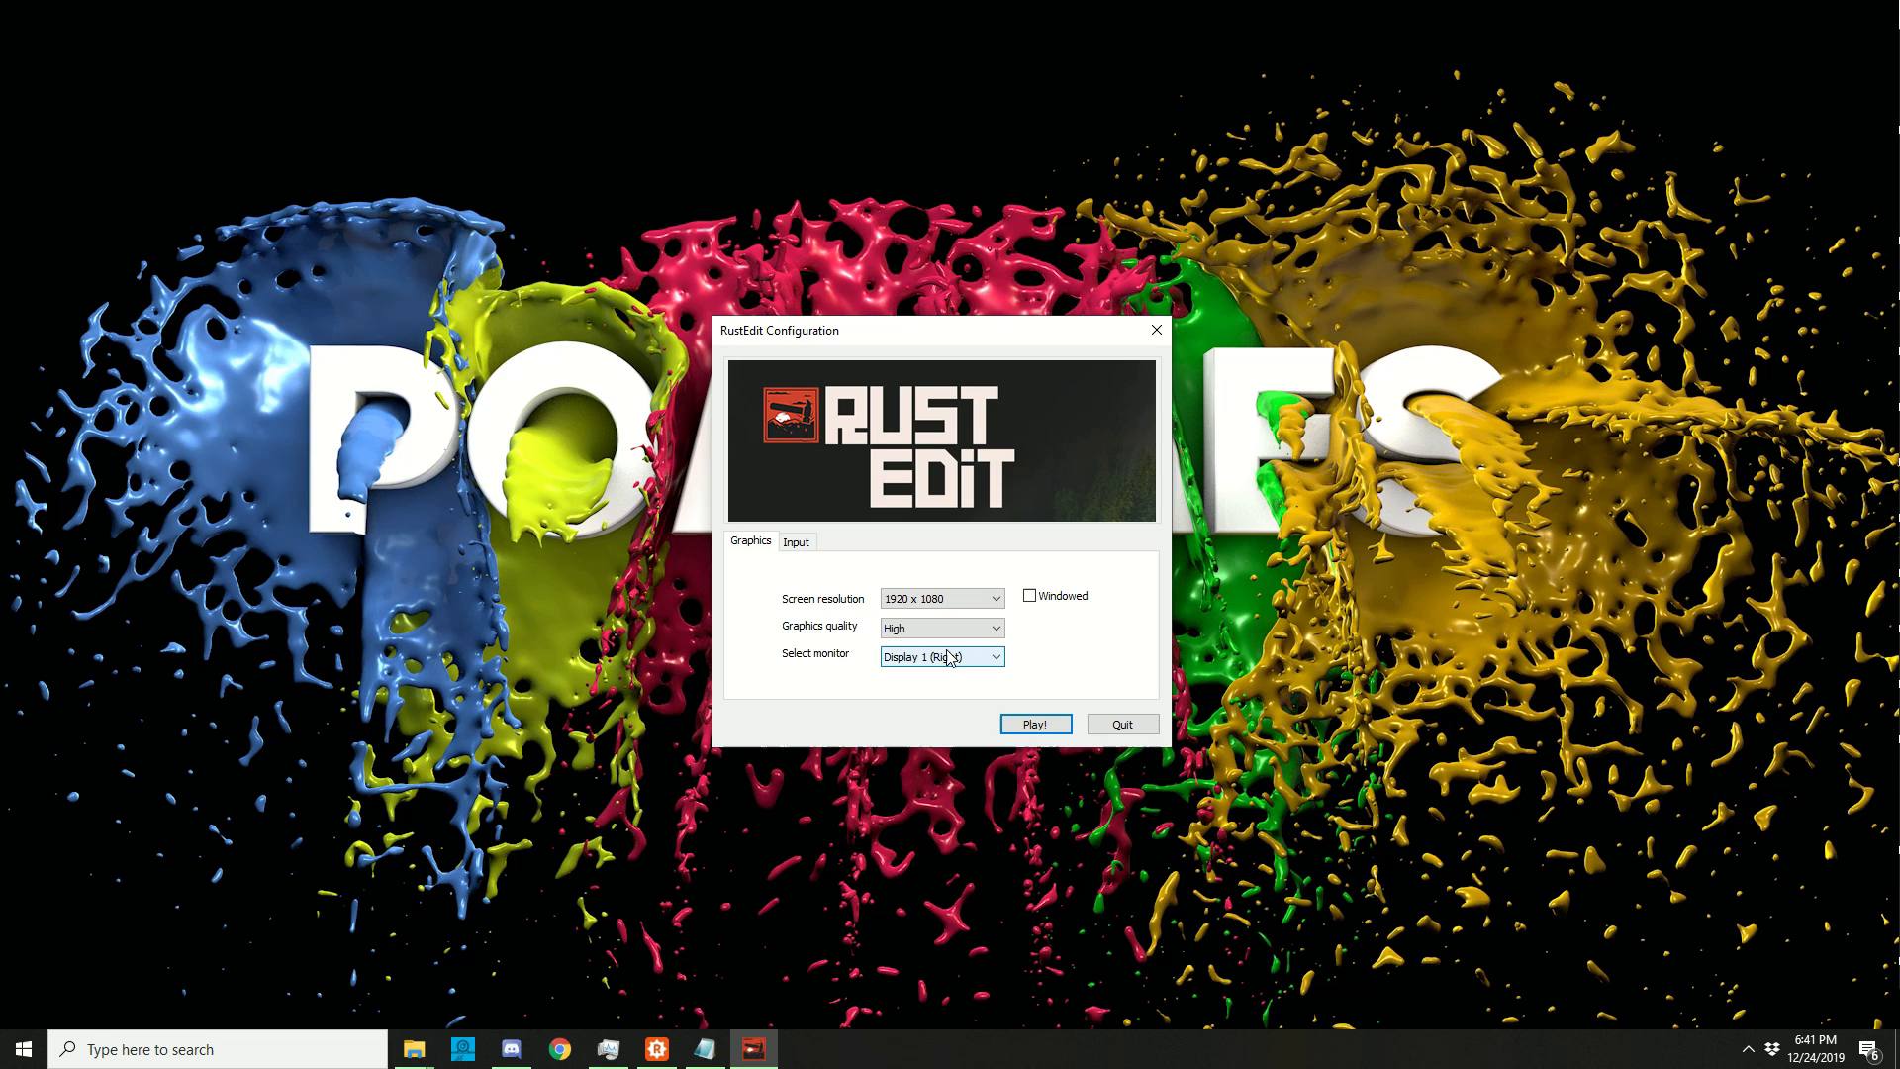
click(941, 655)
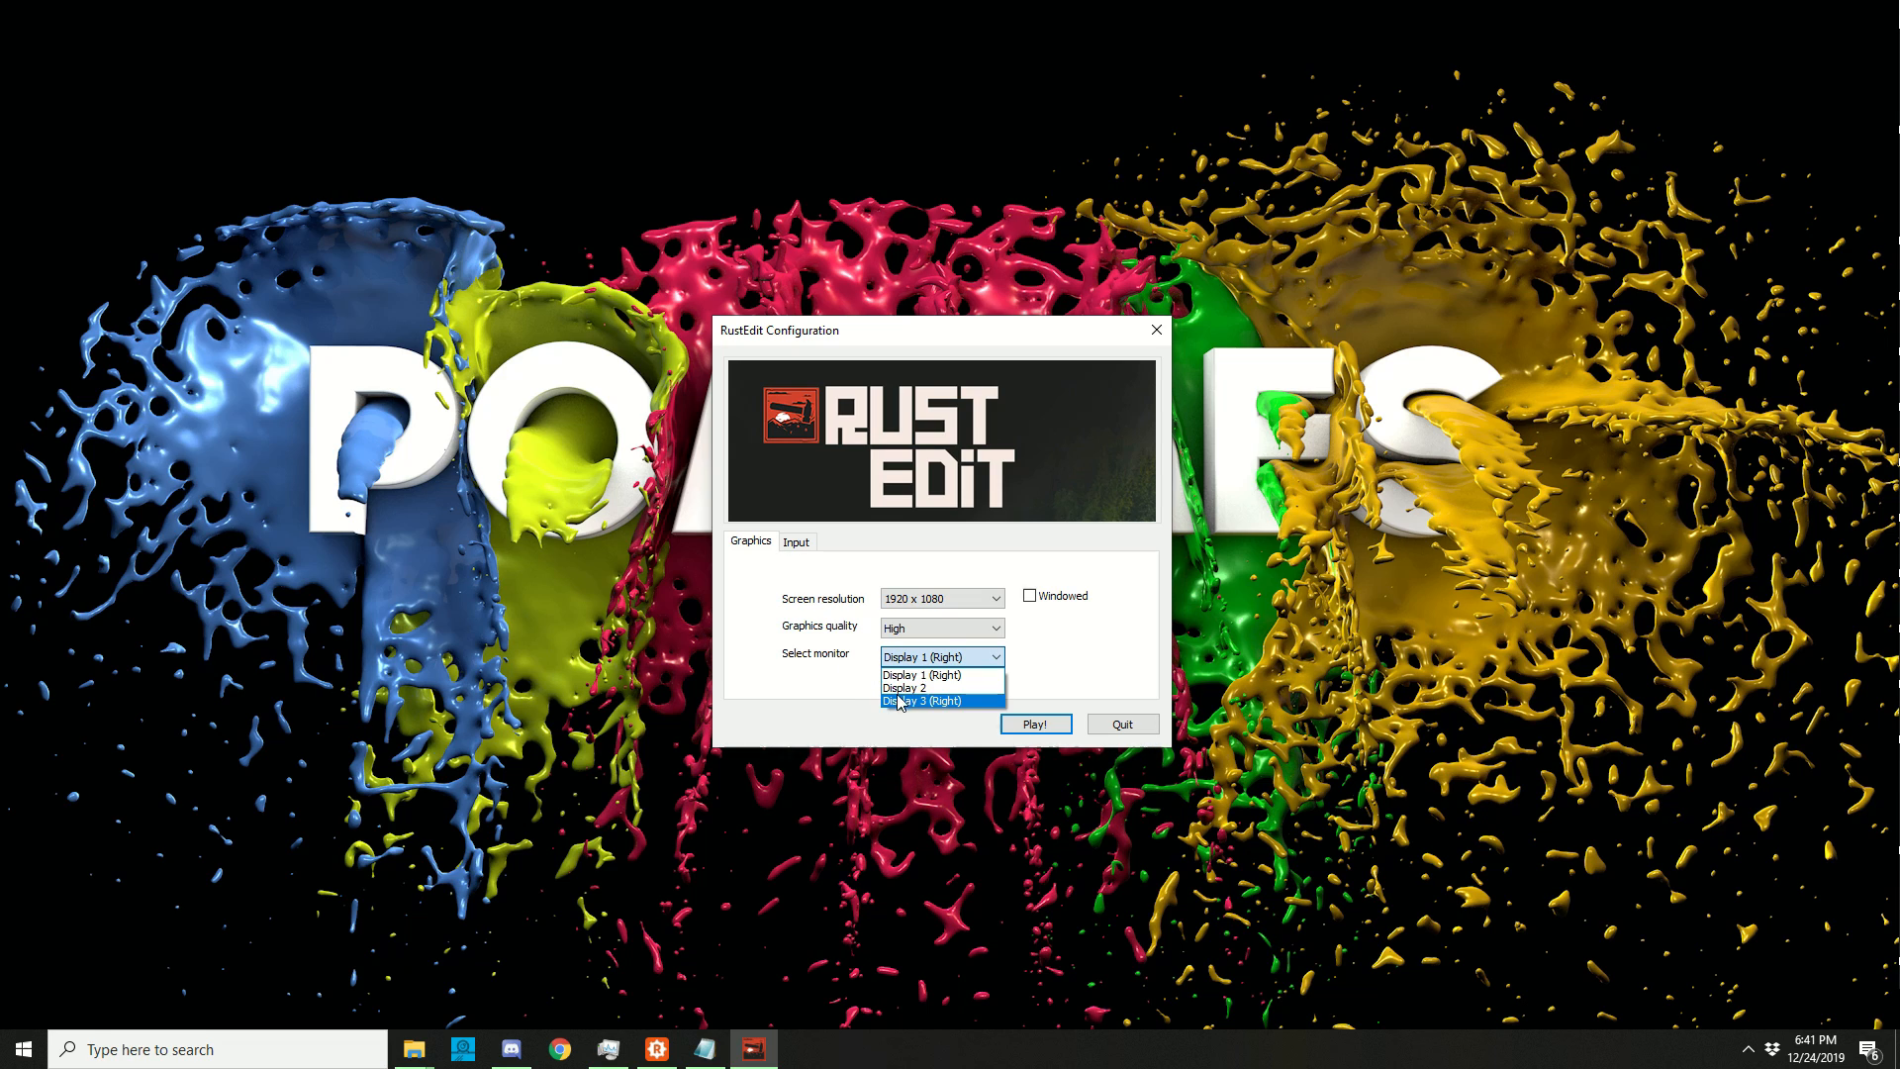
click(939, 675)
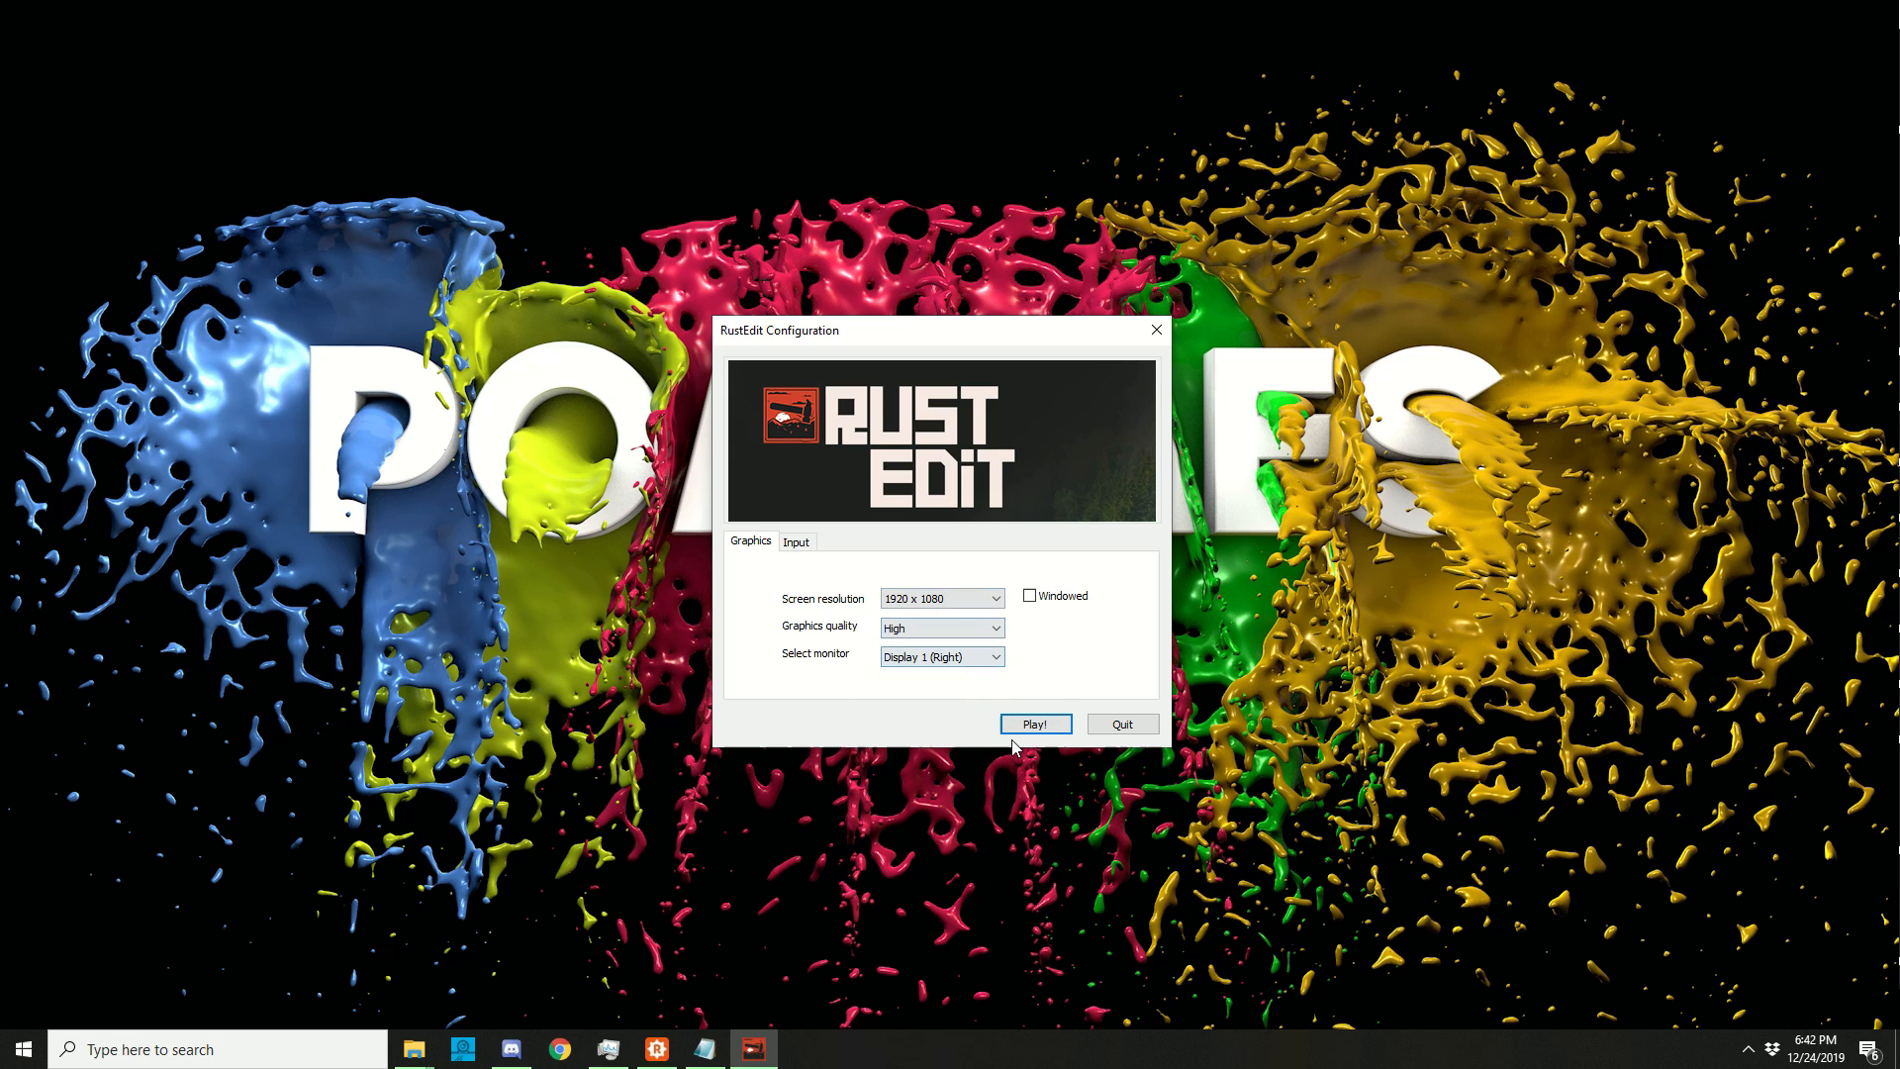
click(1033, 724)
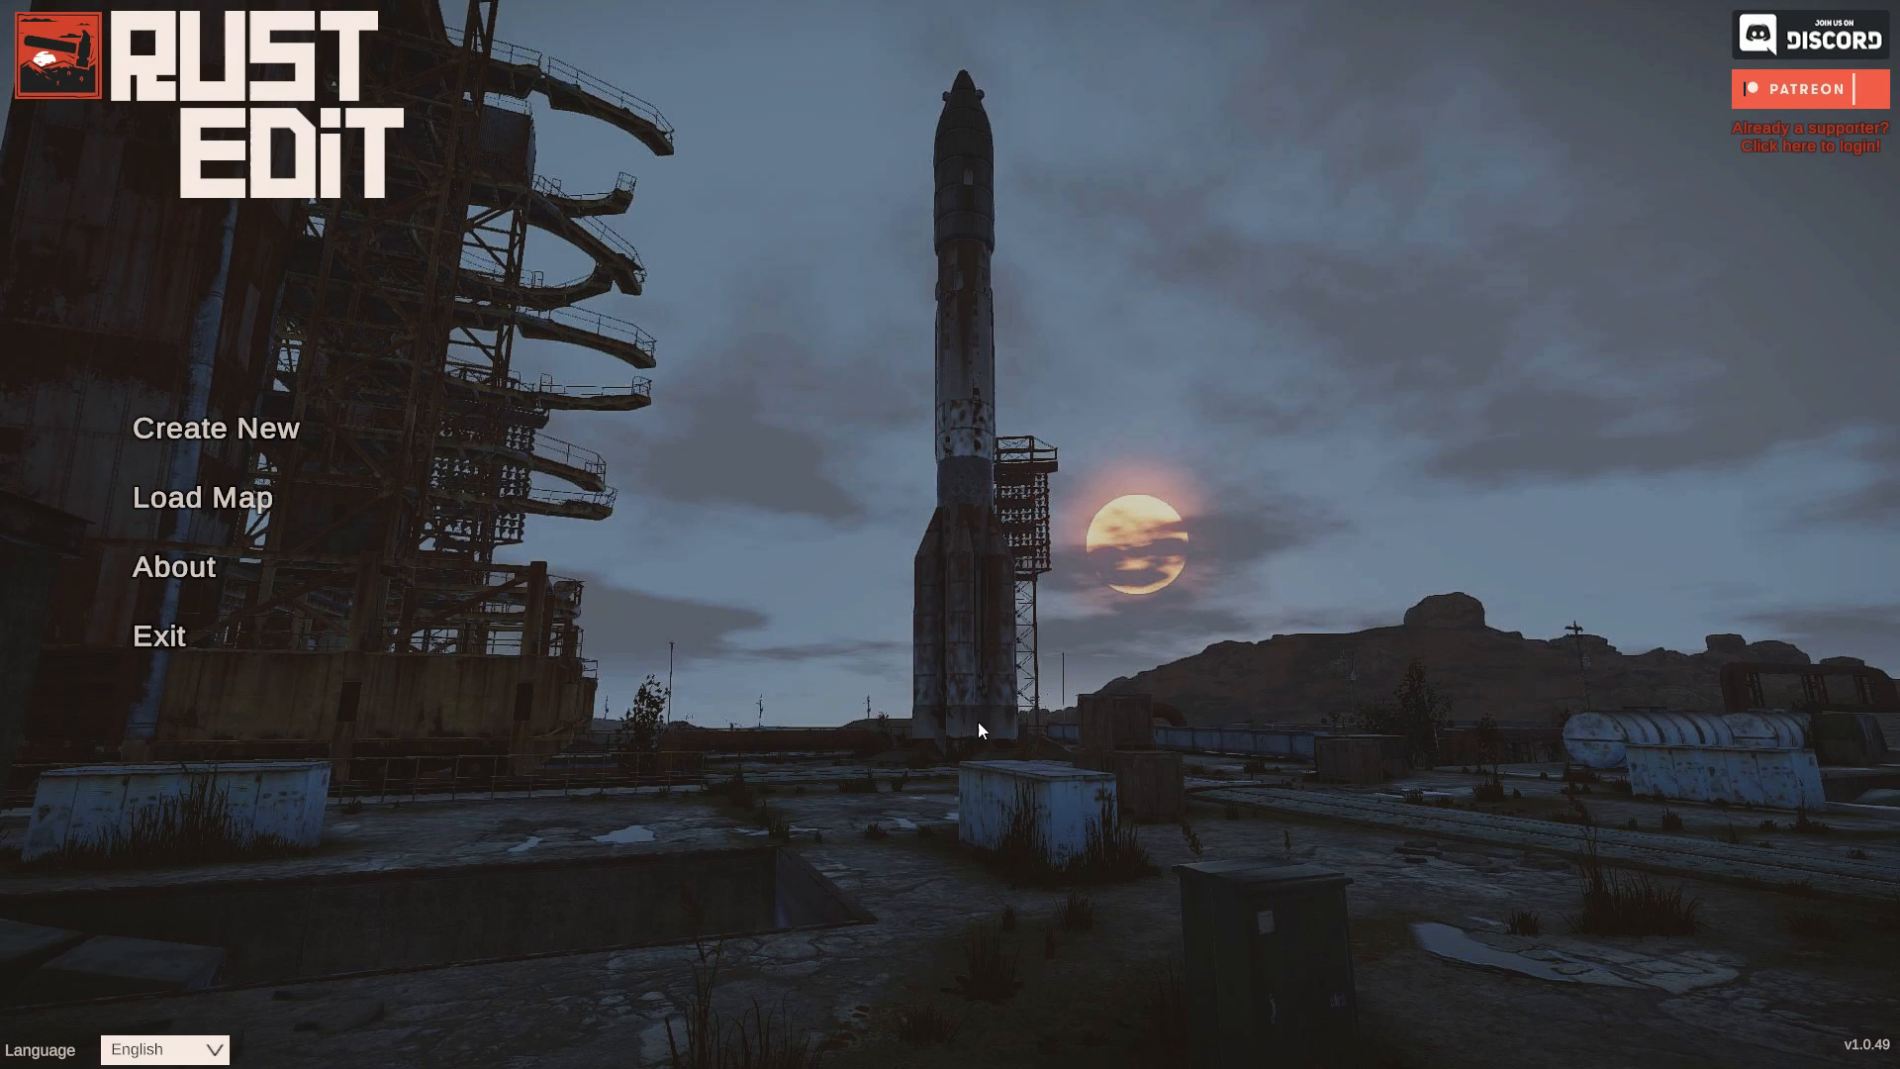
mouse_move(930, 647)
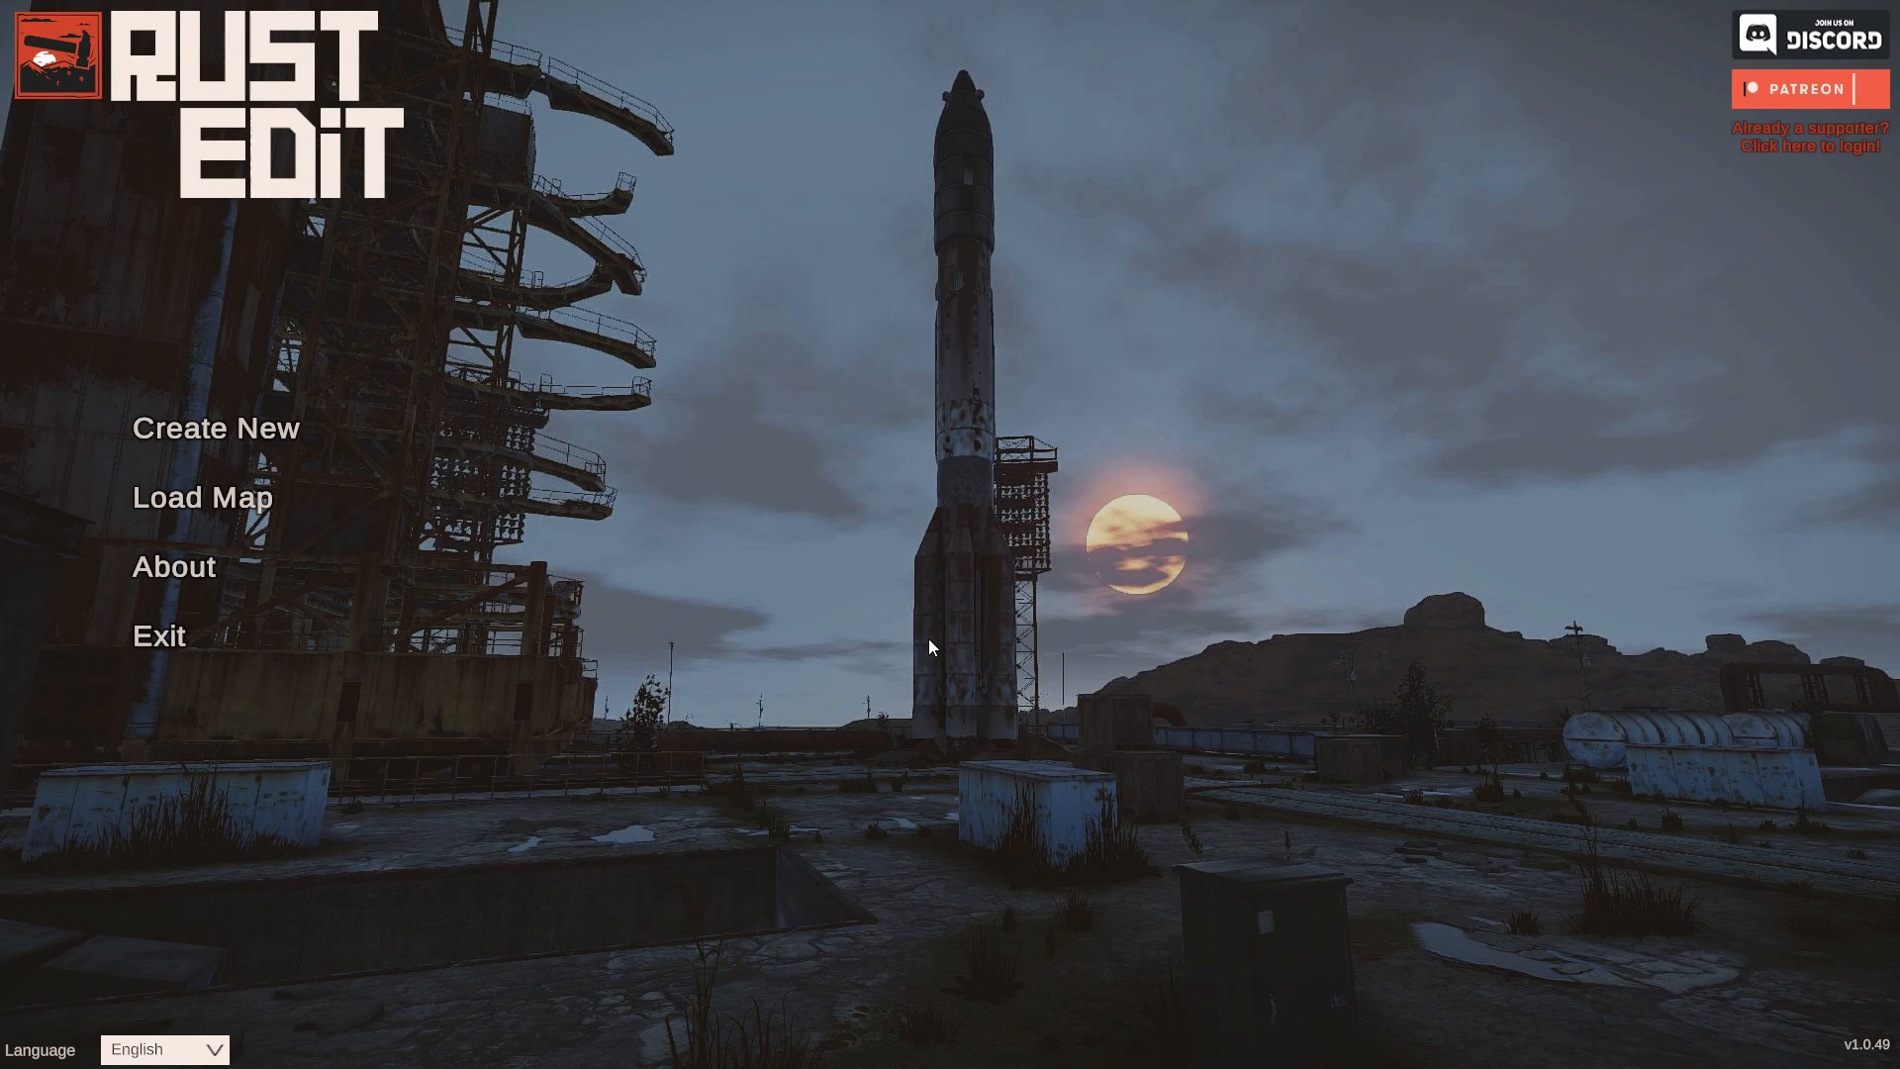
mouse_move(1015, 950)
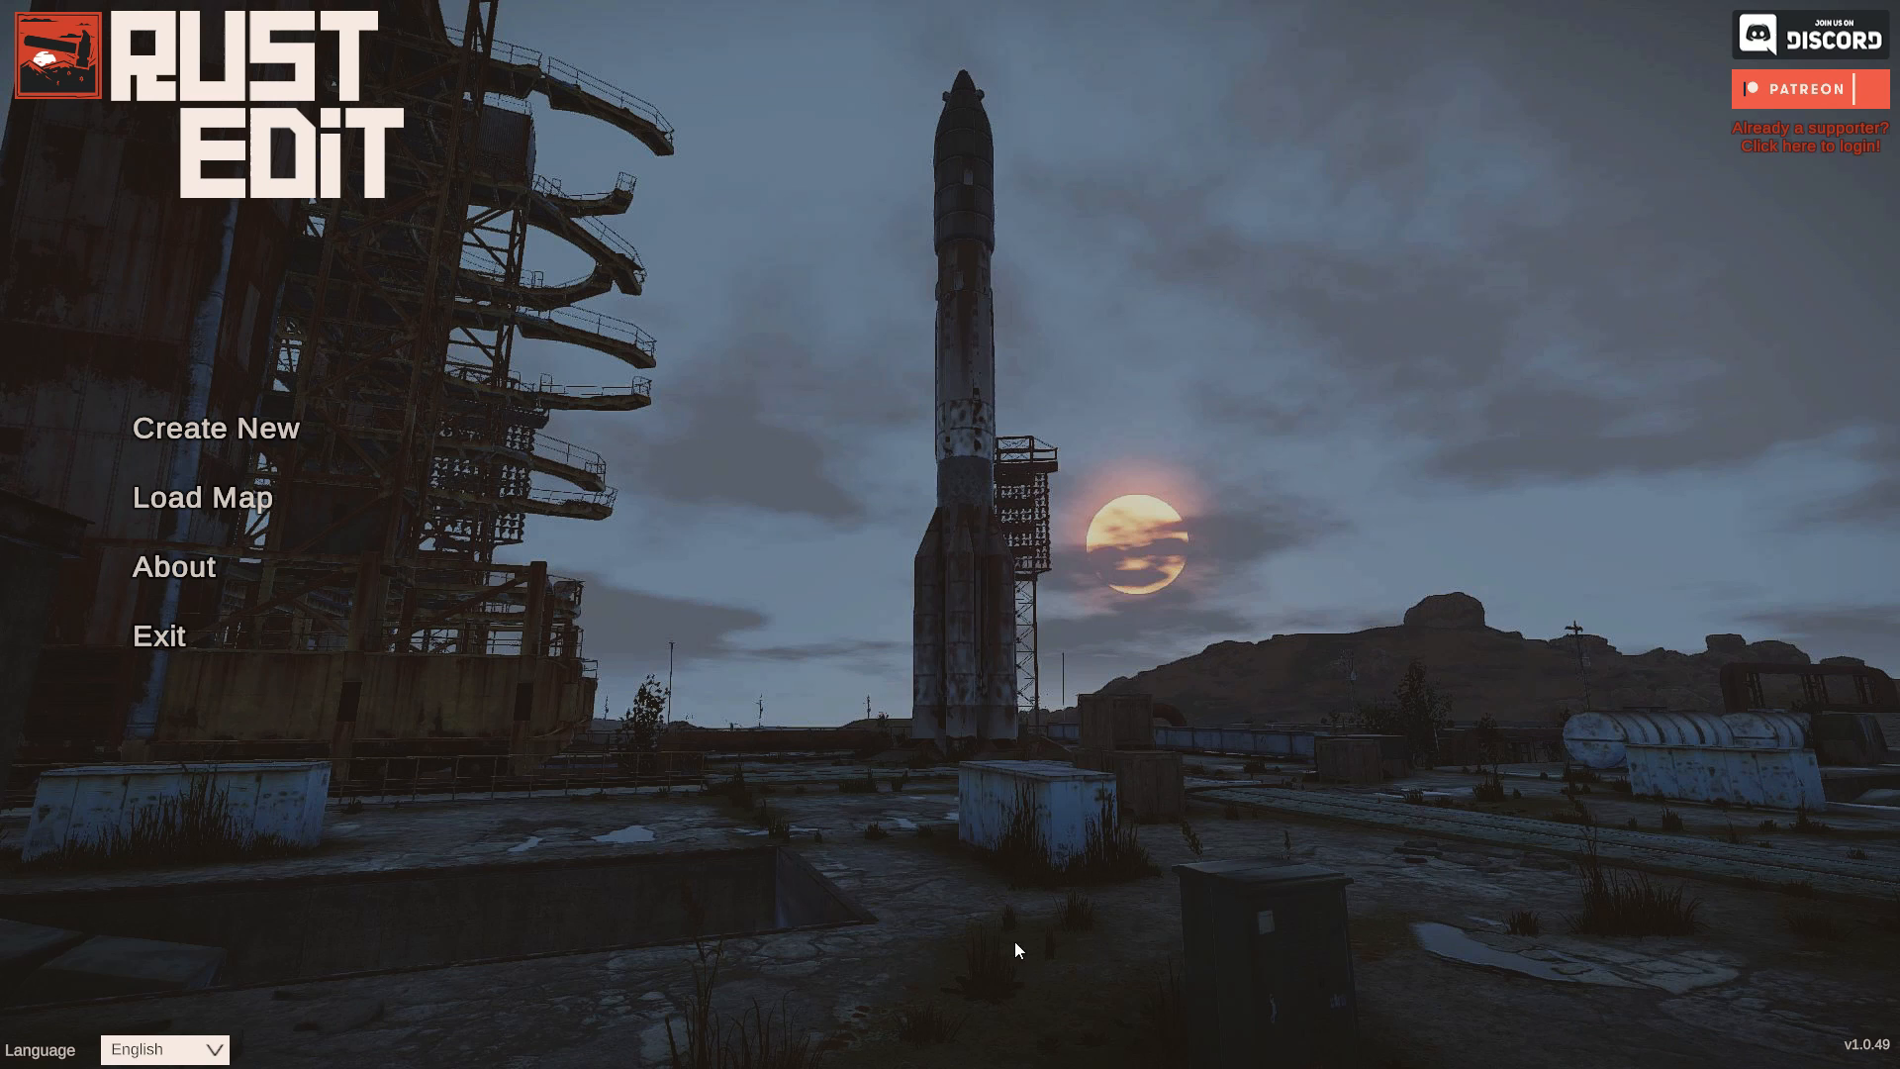
mouse_move(1070, 895)
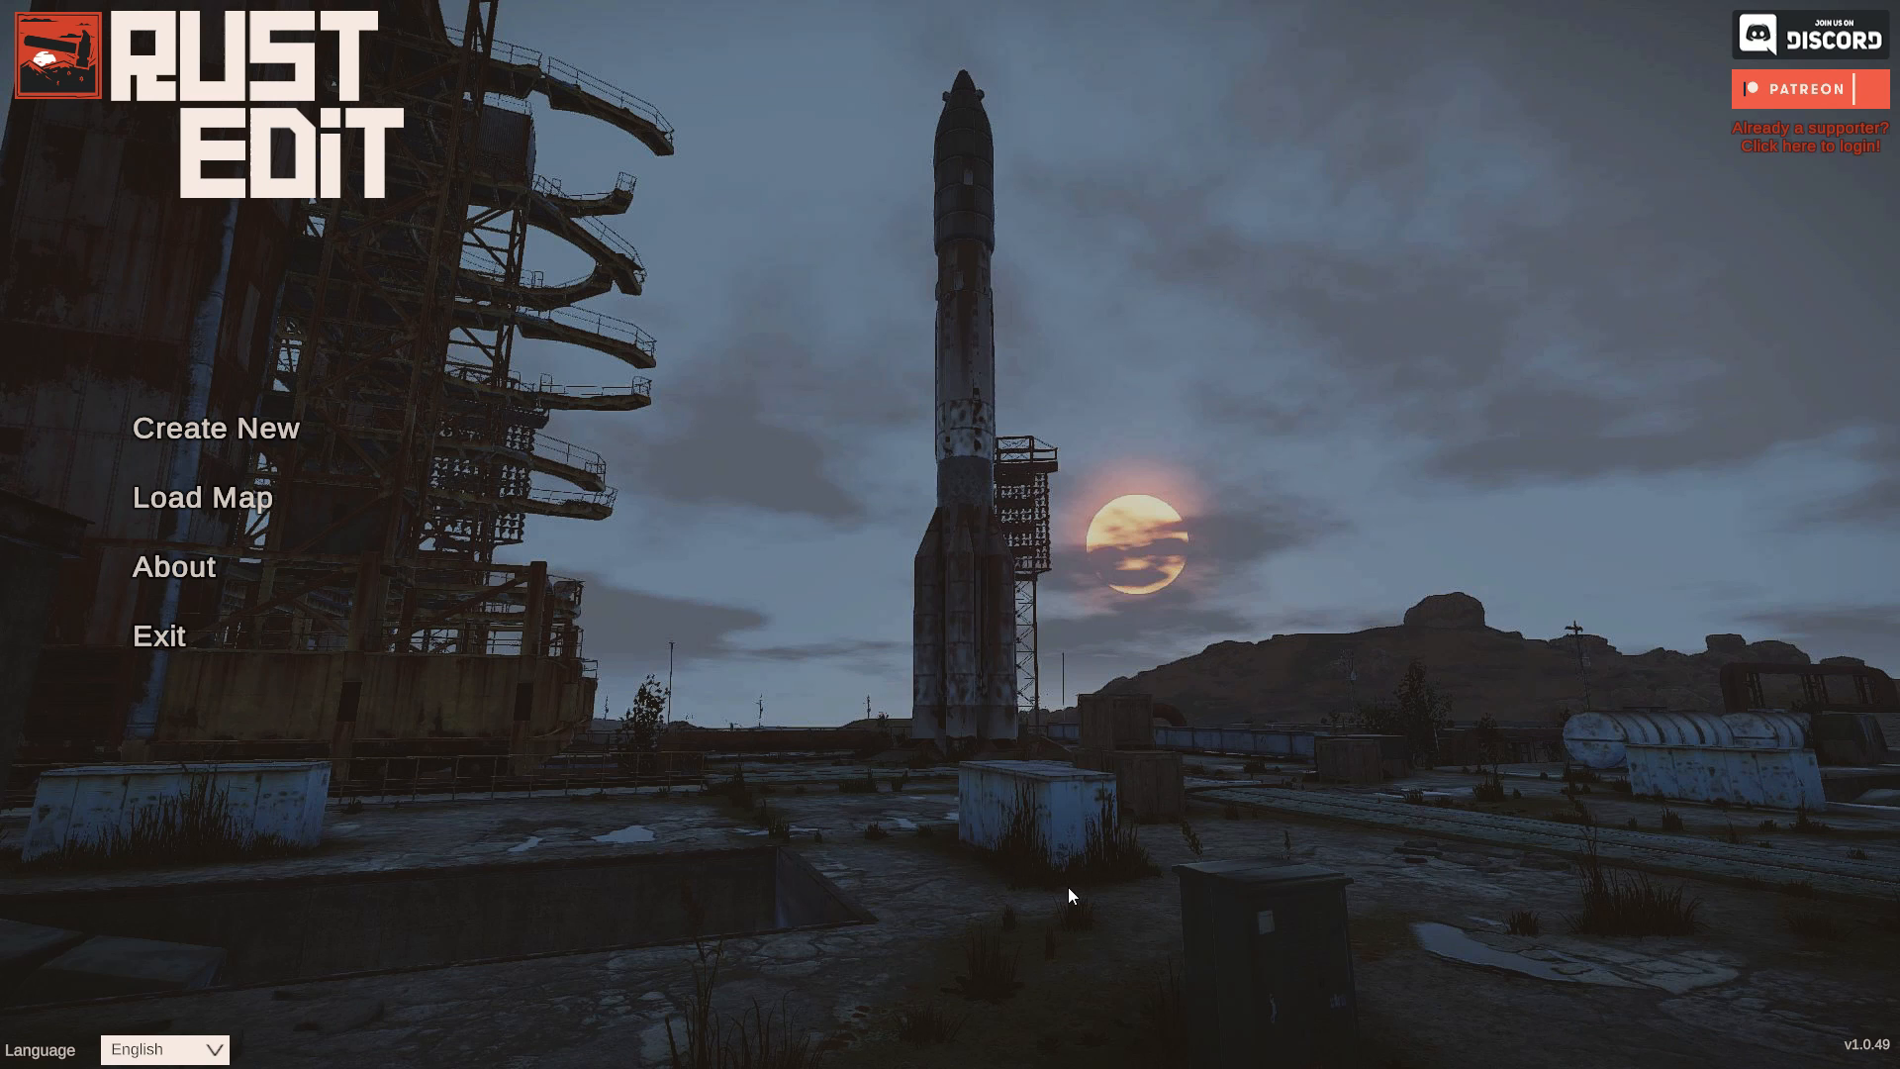
mouse_move(979, 867)
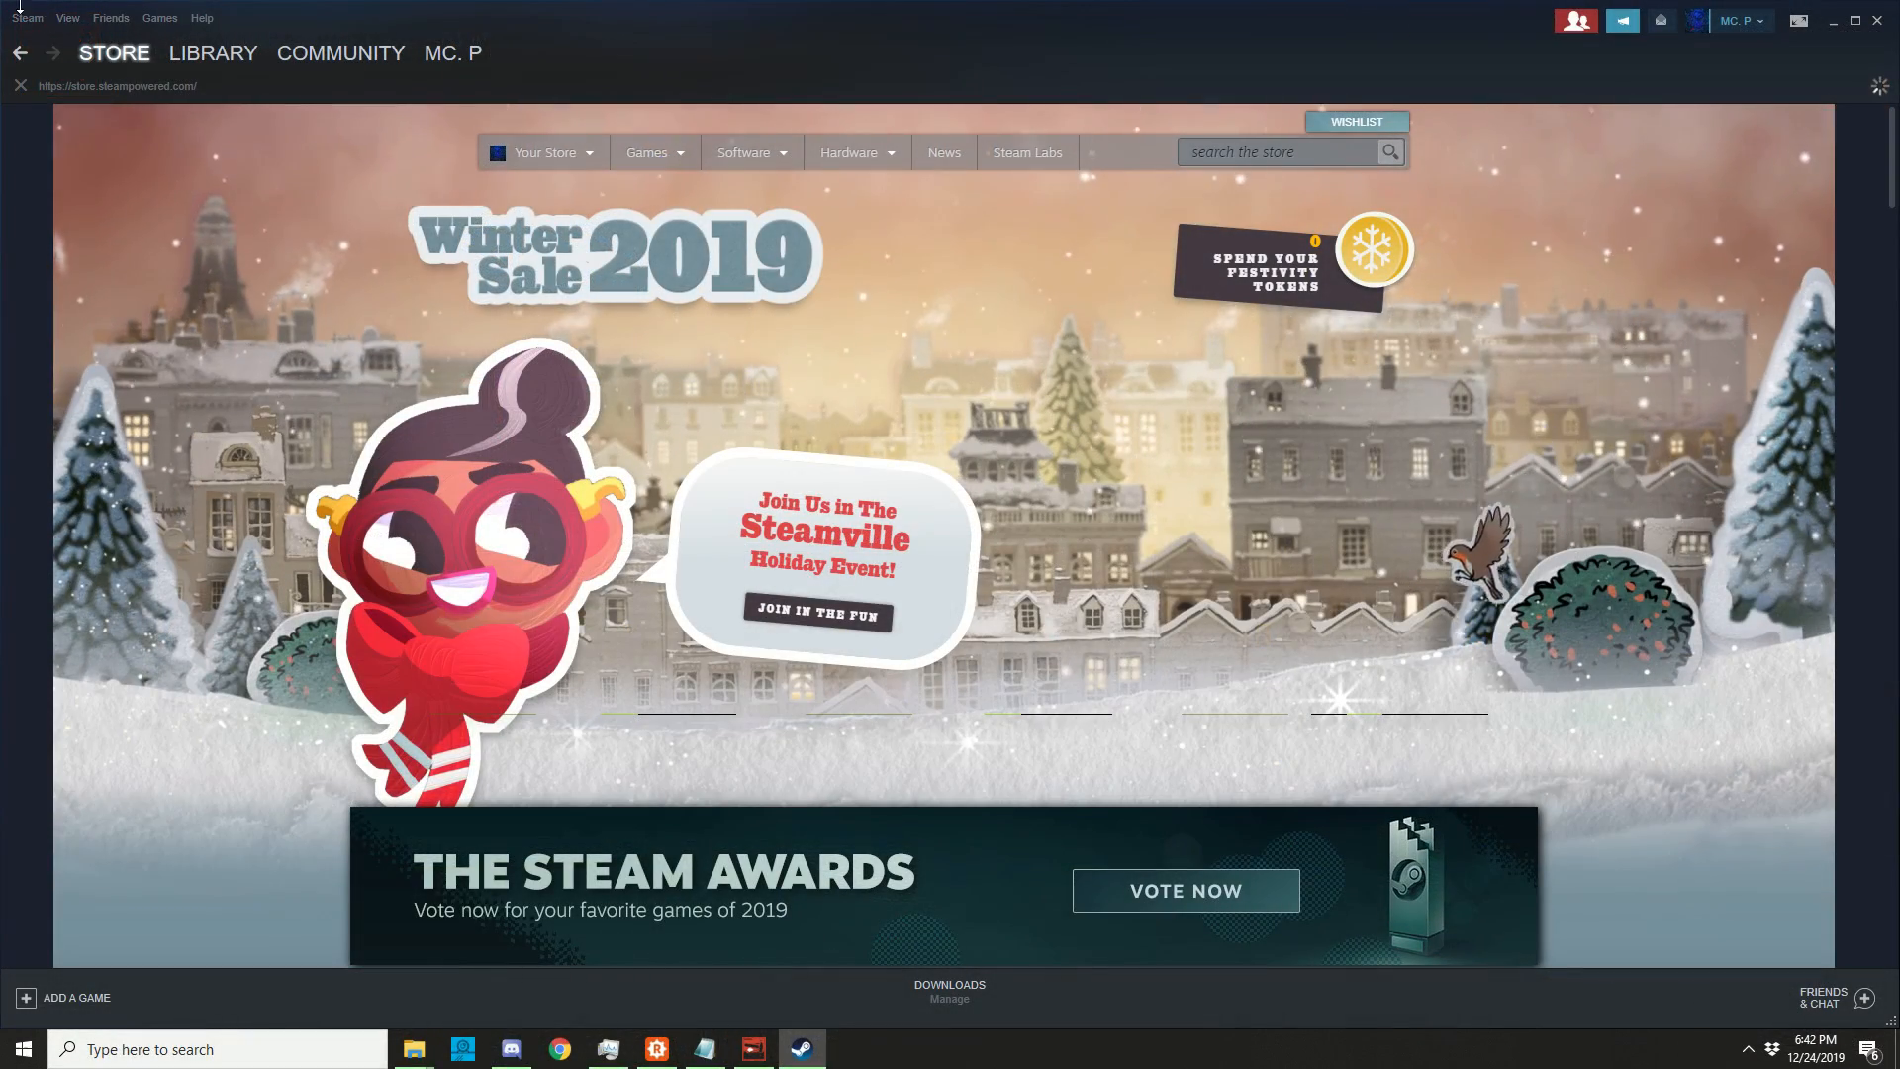
From the Steam library, open Rust's properties and browse its local game files
click(158, 17)
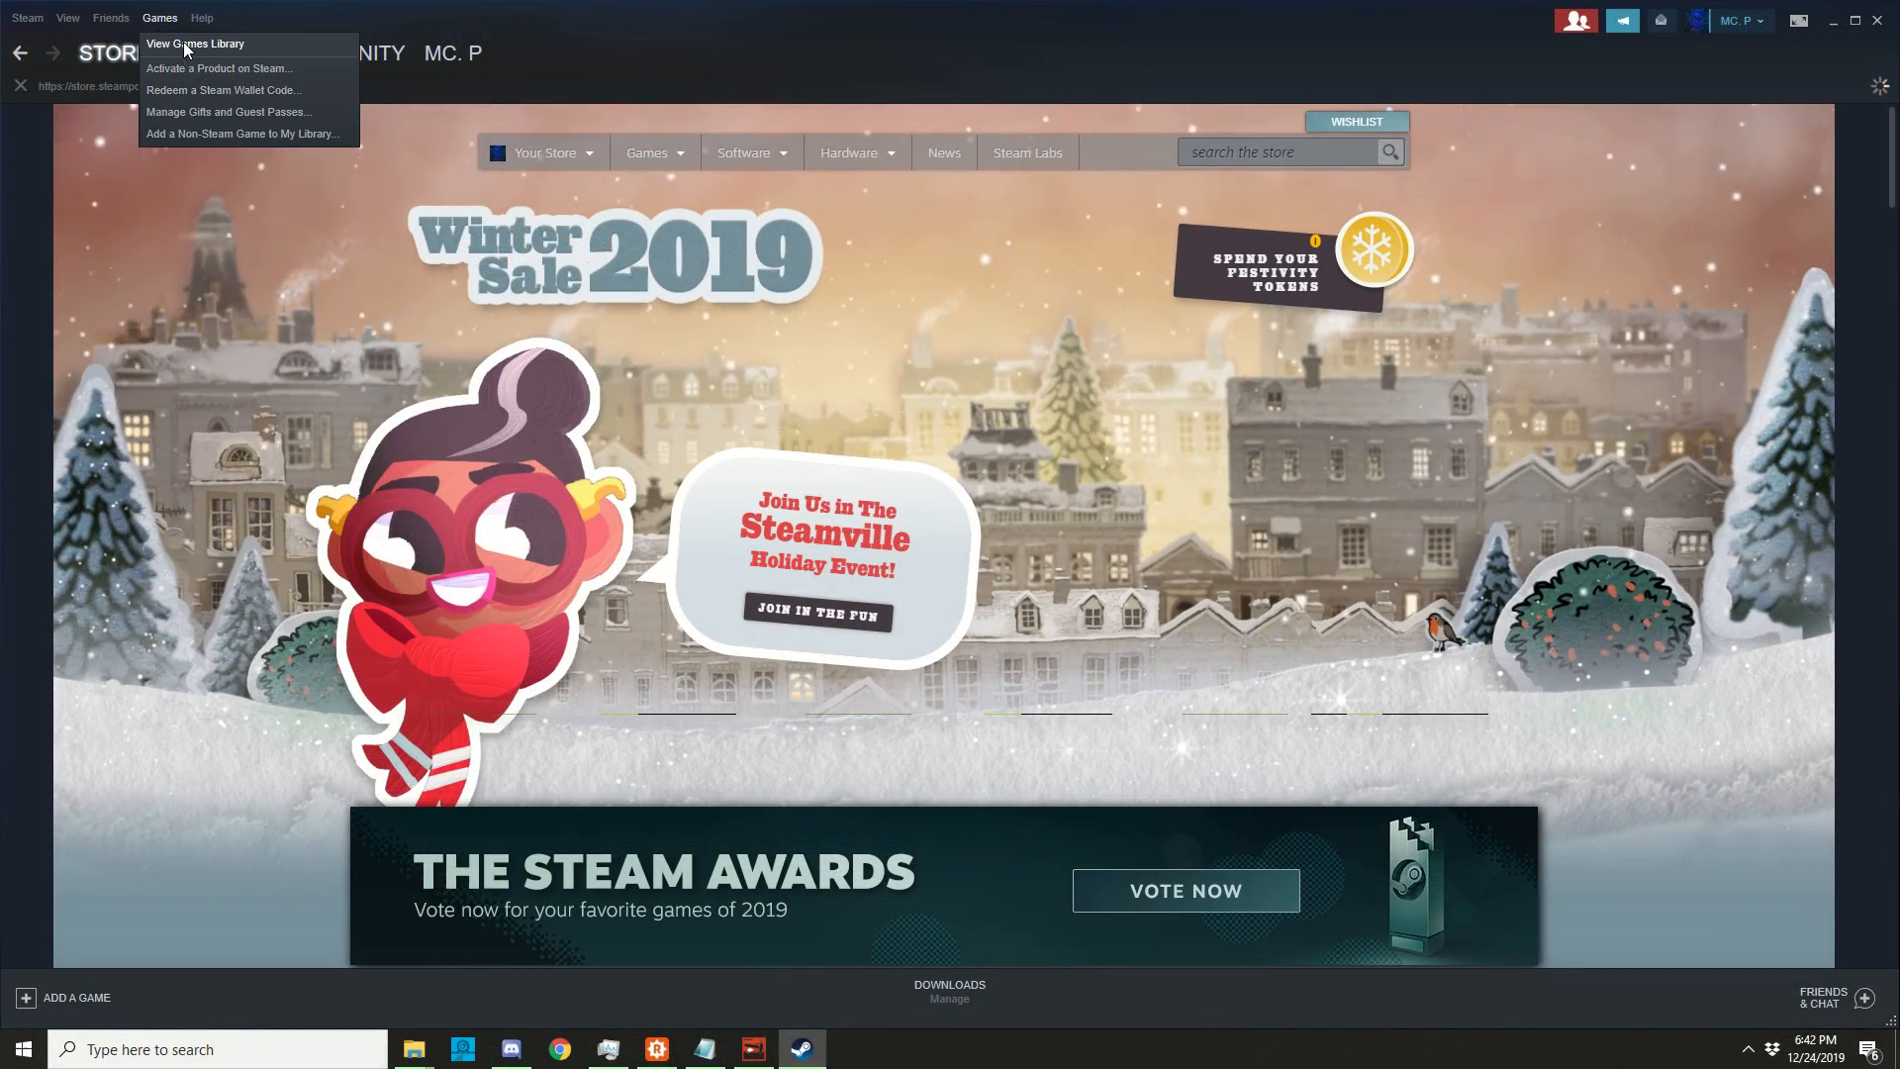
click(195, 43)
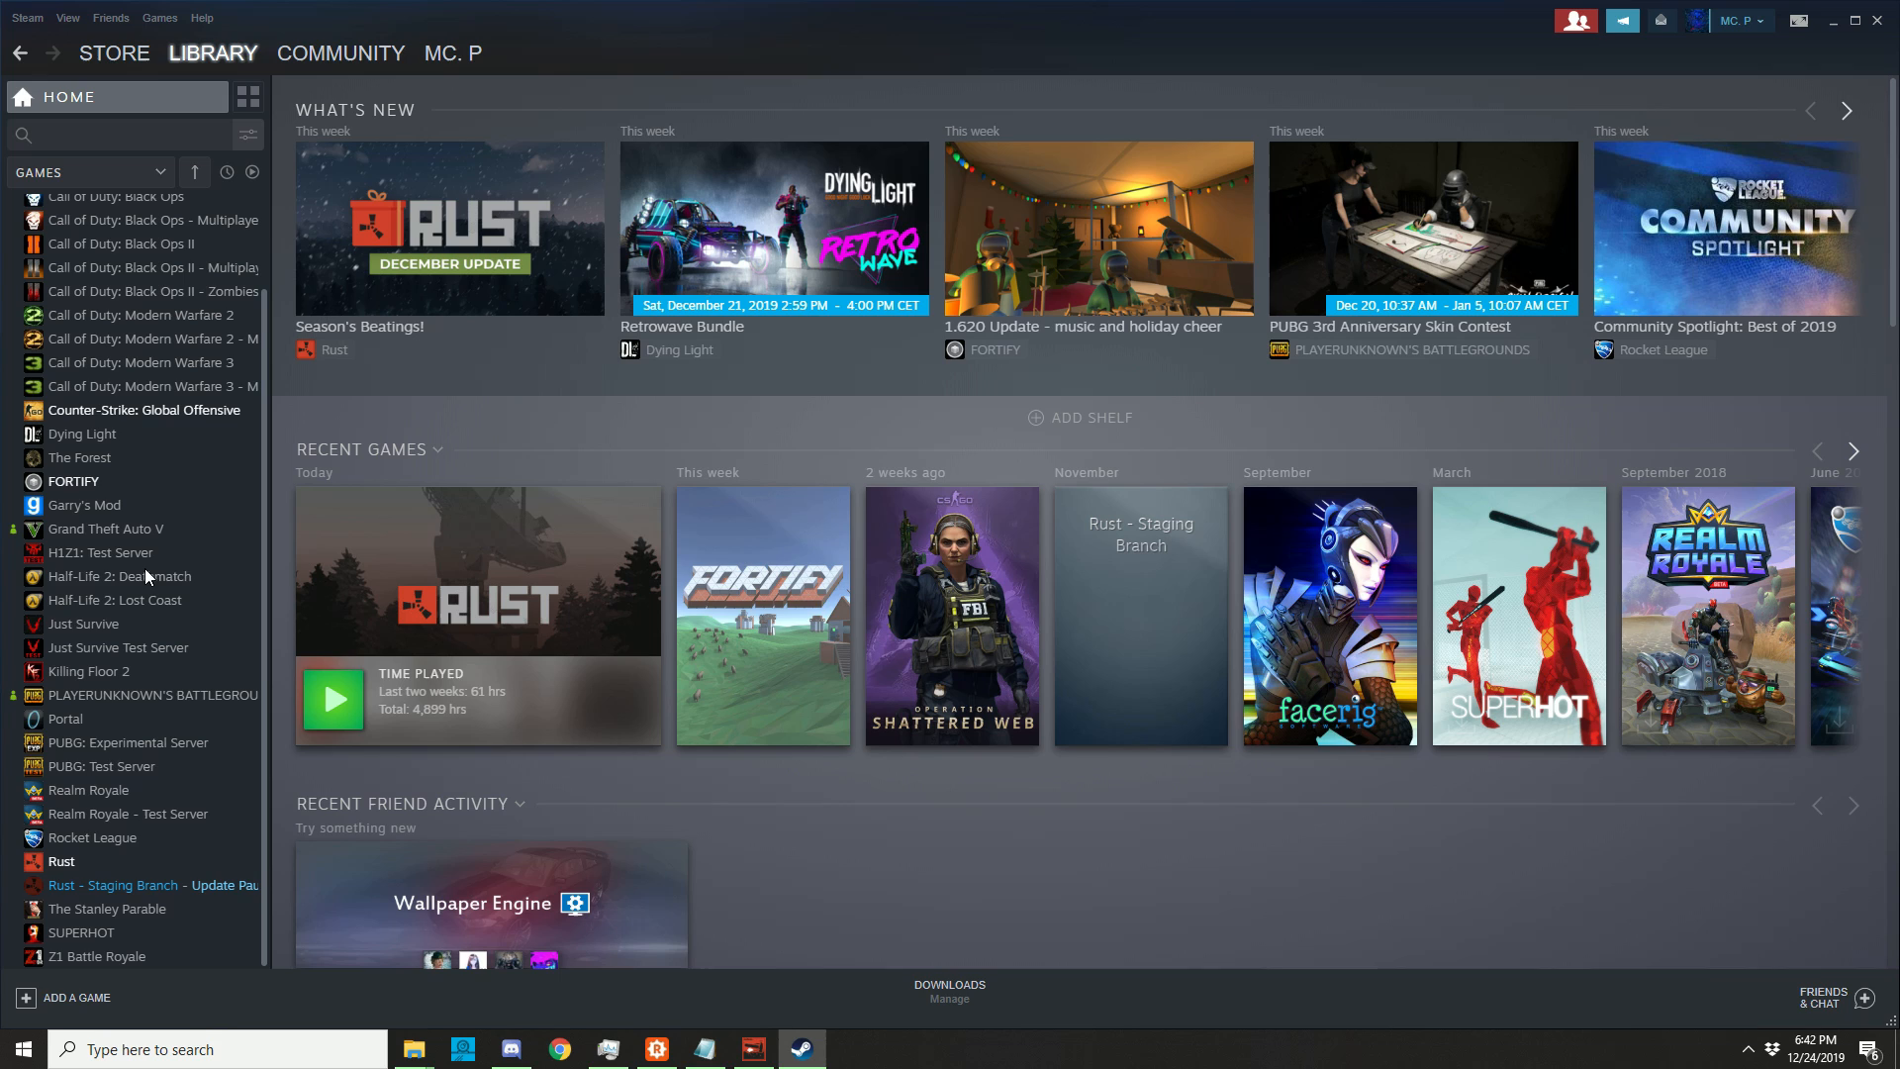
right_click(59, 860)
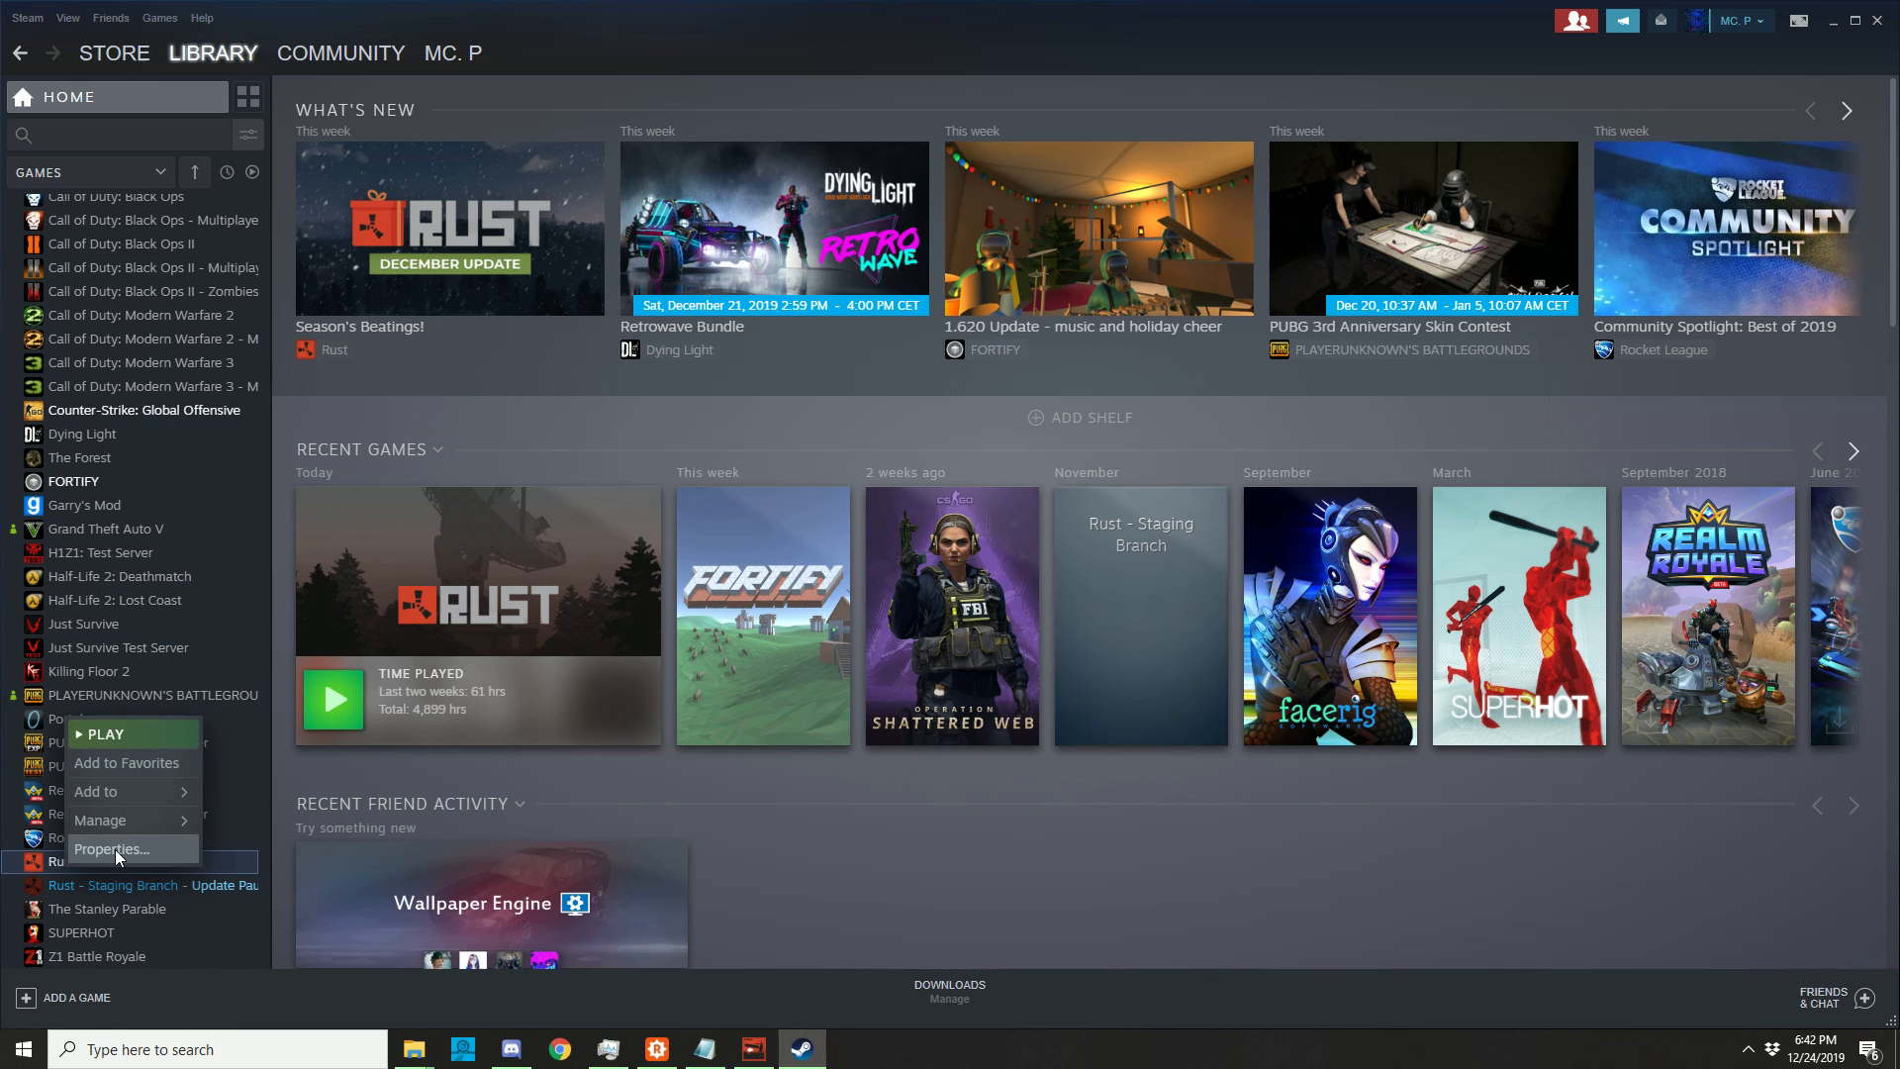
click(112, 848)
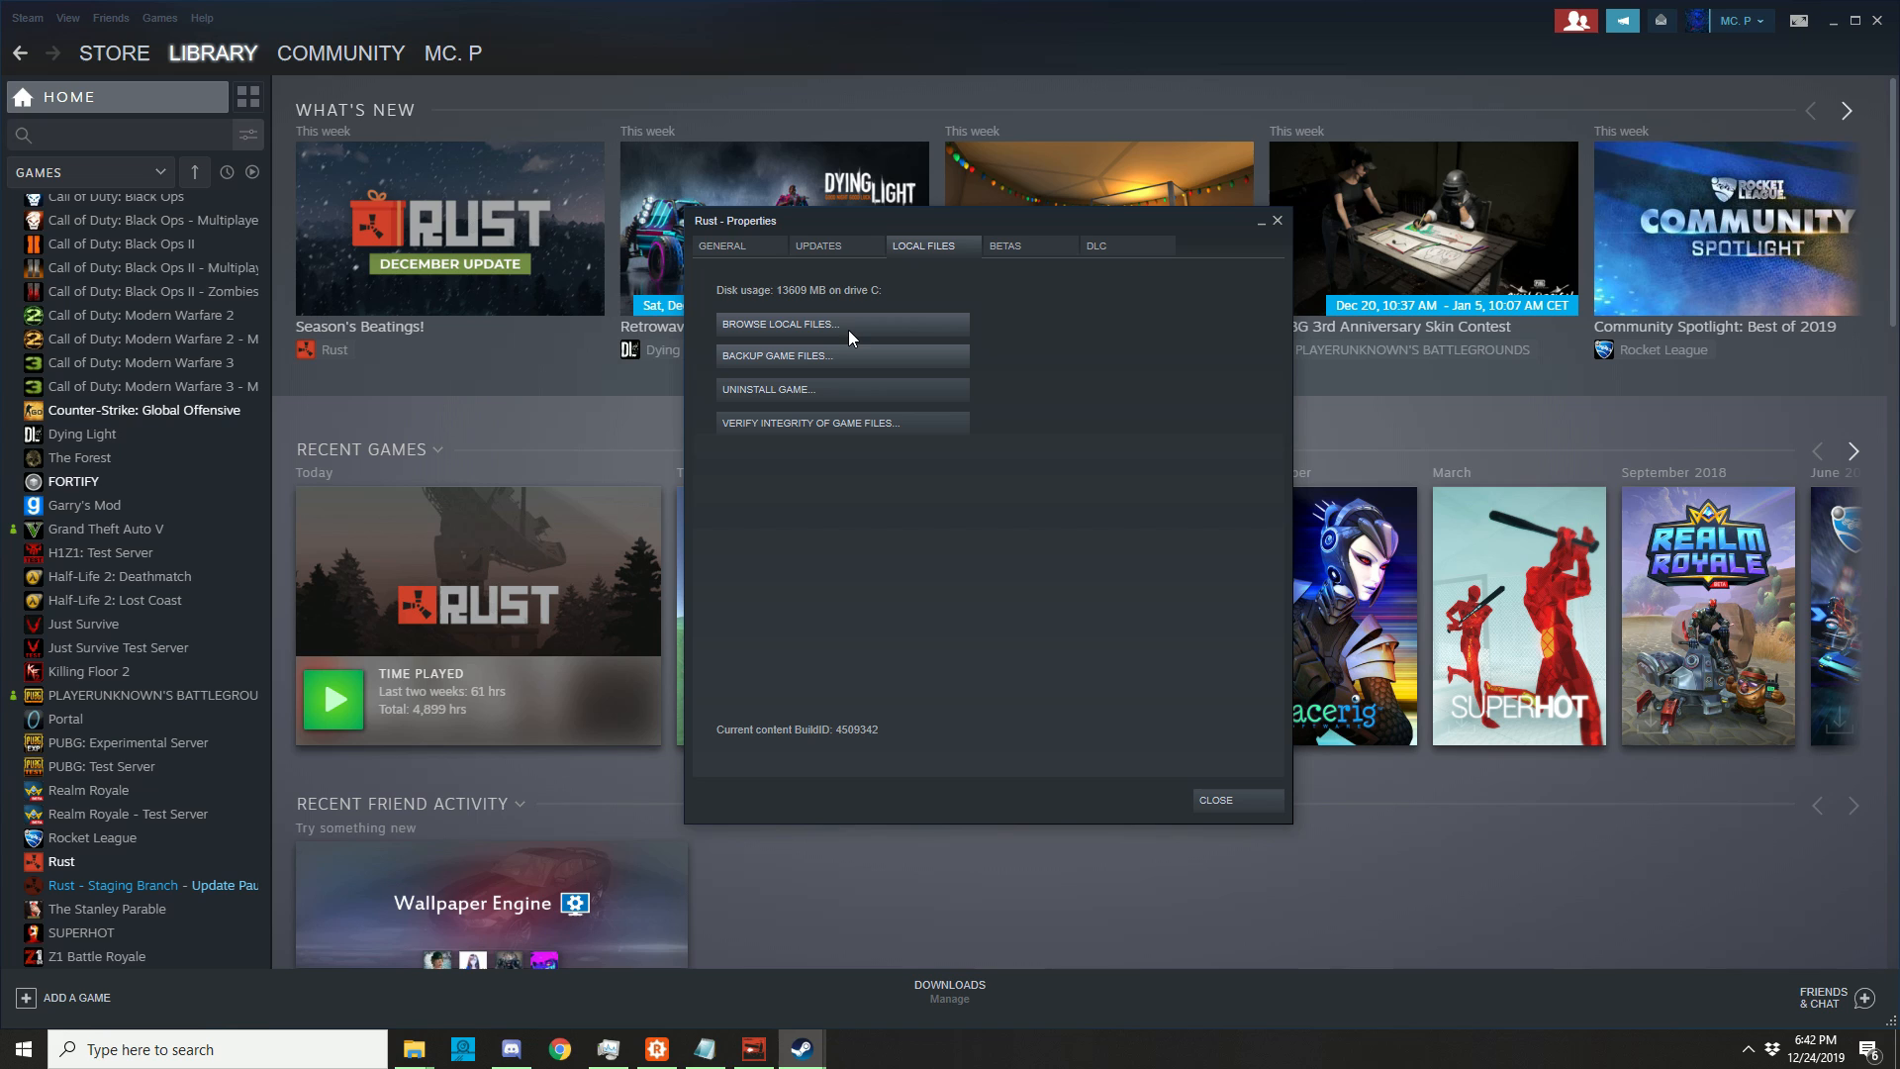
click(779, 324)
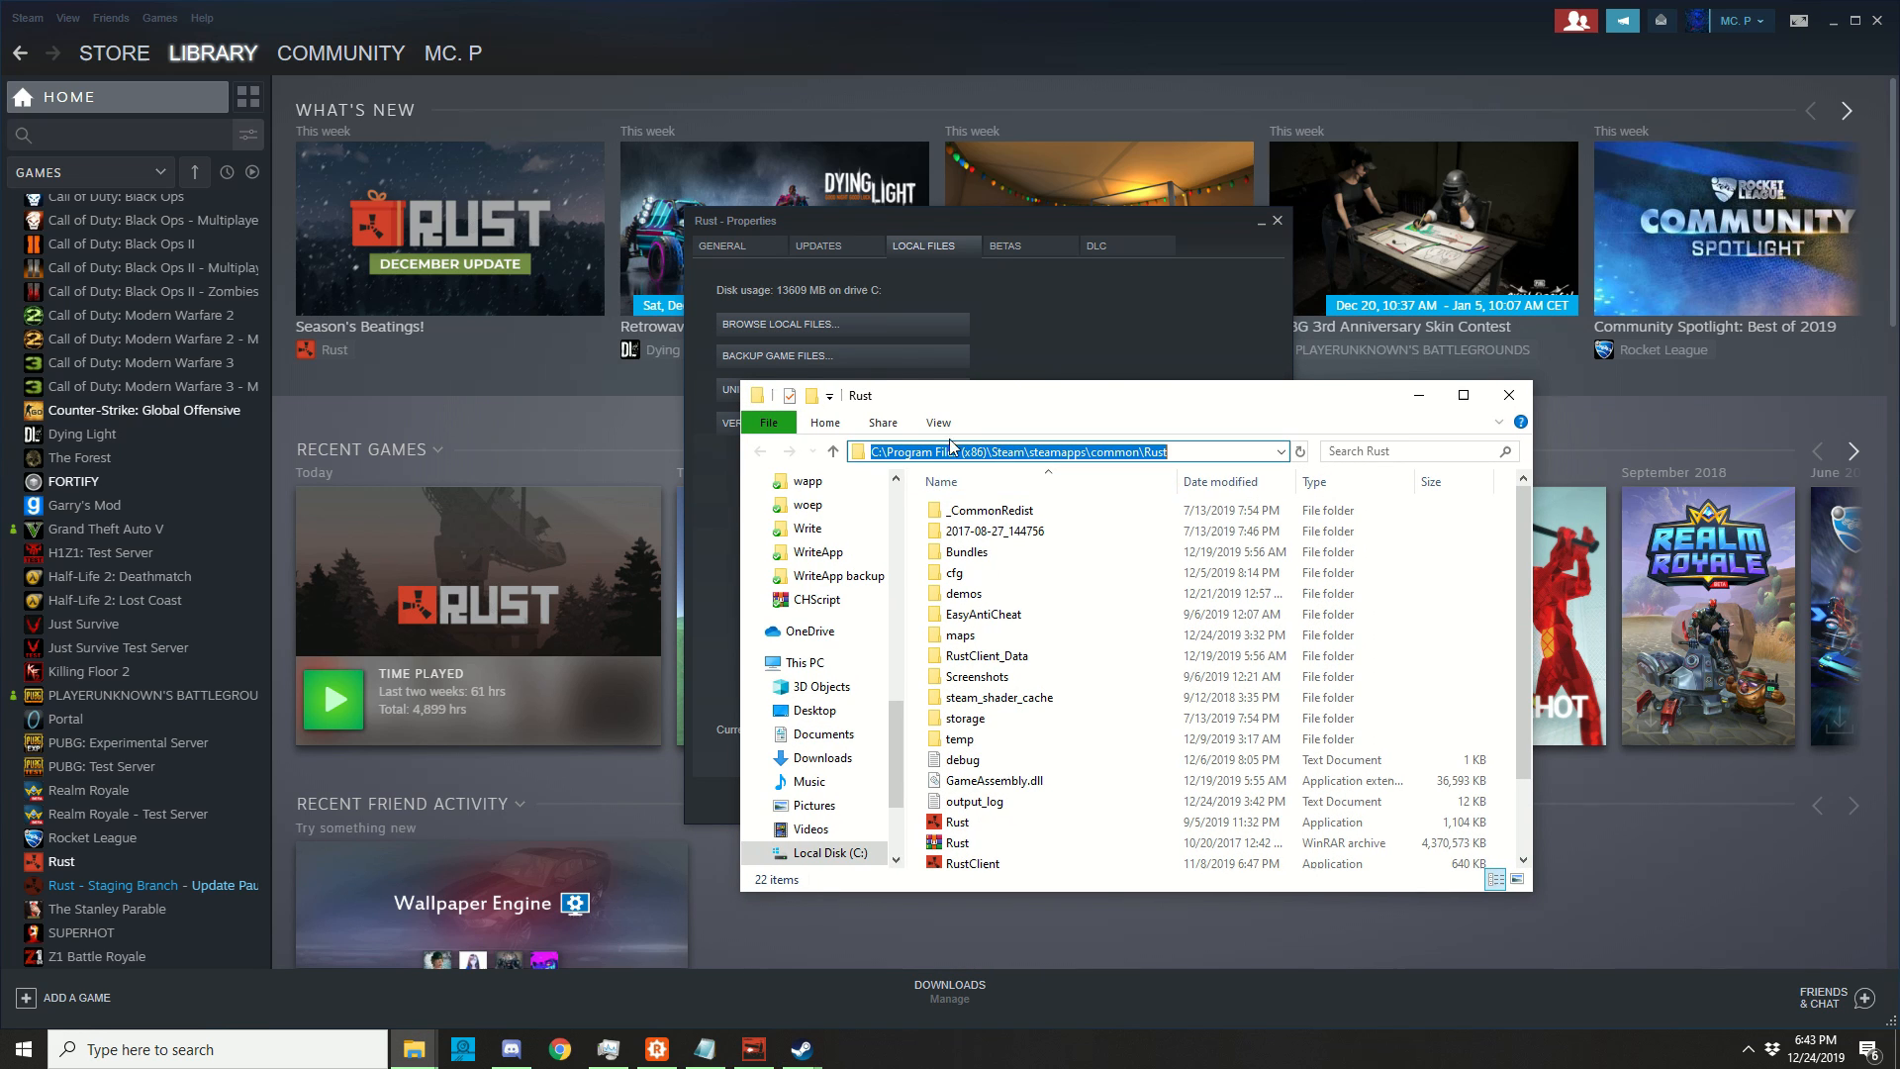
Leave File Explorer and bring the RustEdit main menu back to front
click(1208, 451)
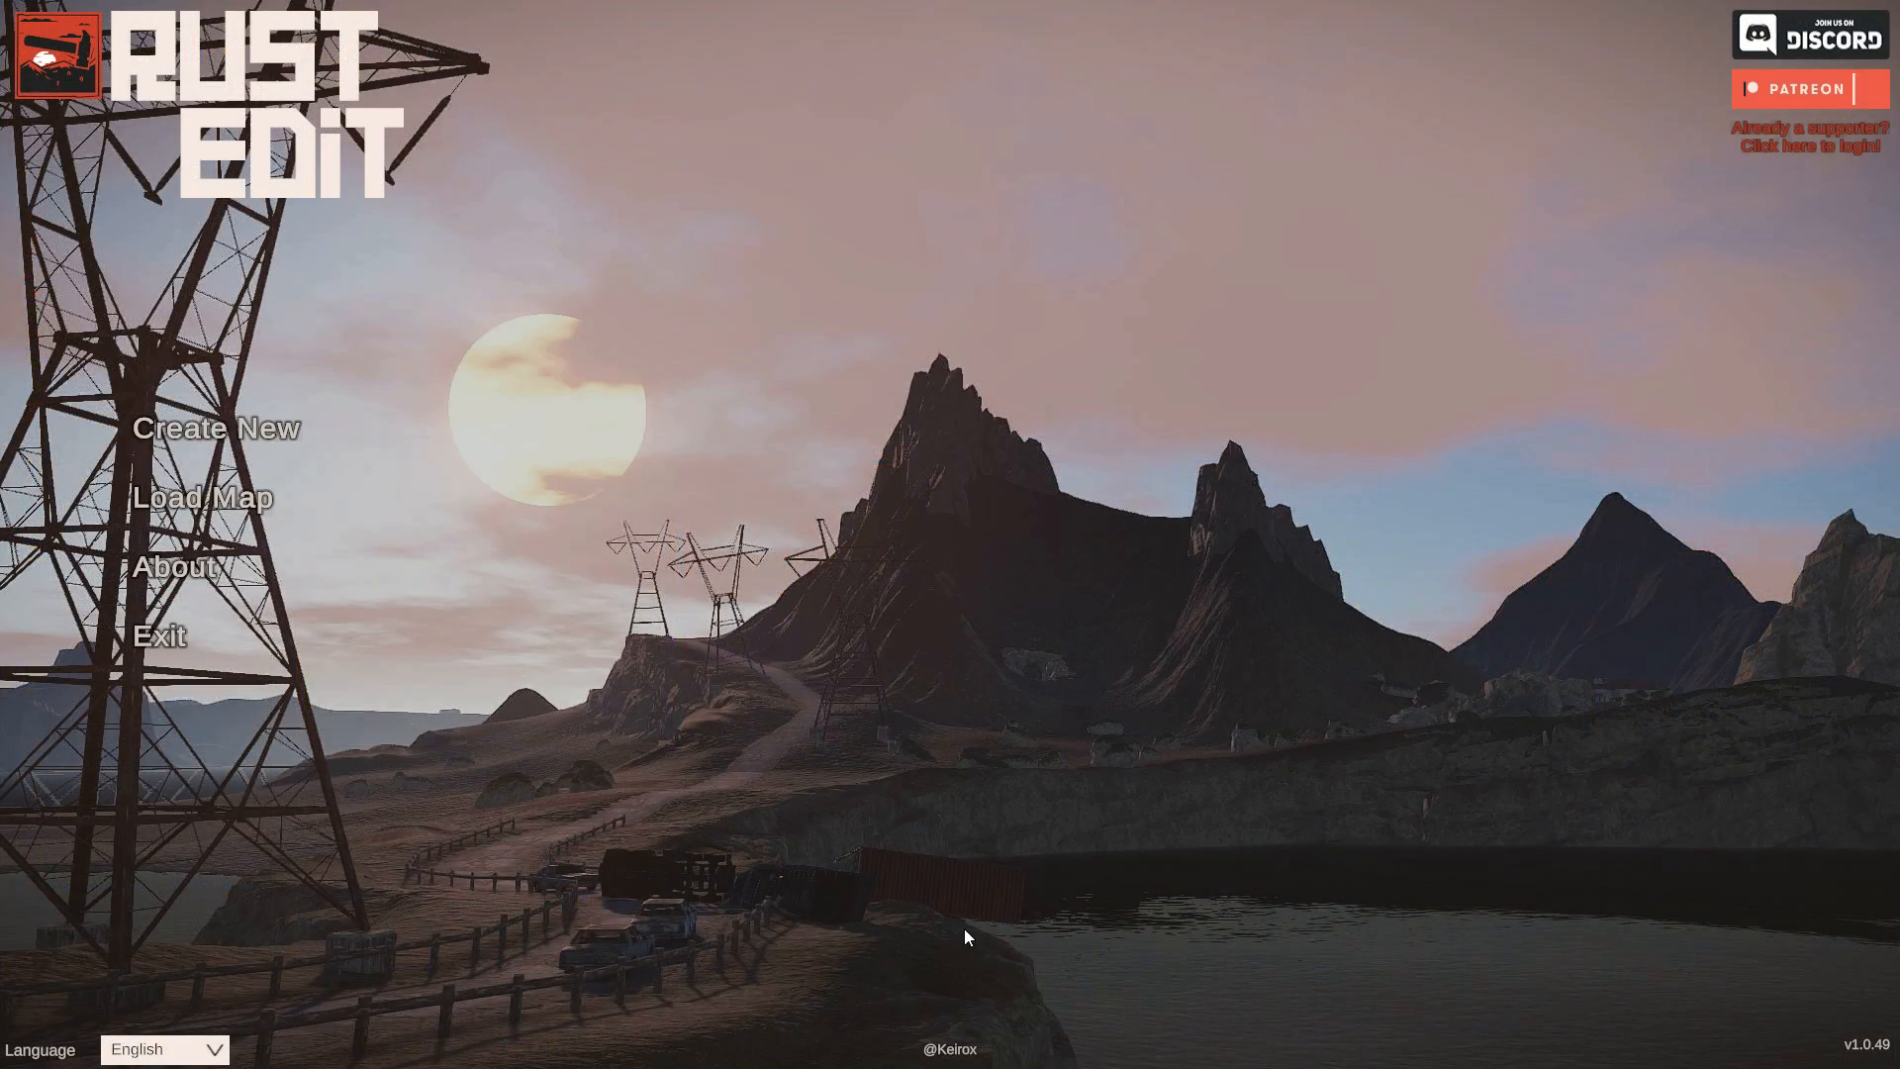
mouse_move(1013, 1005)
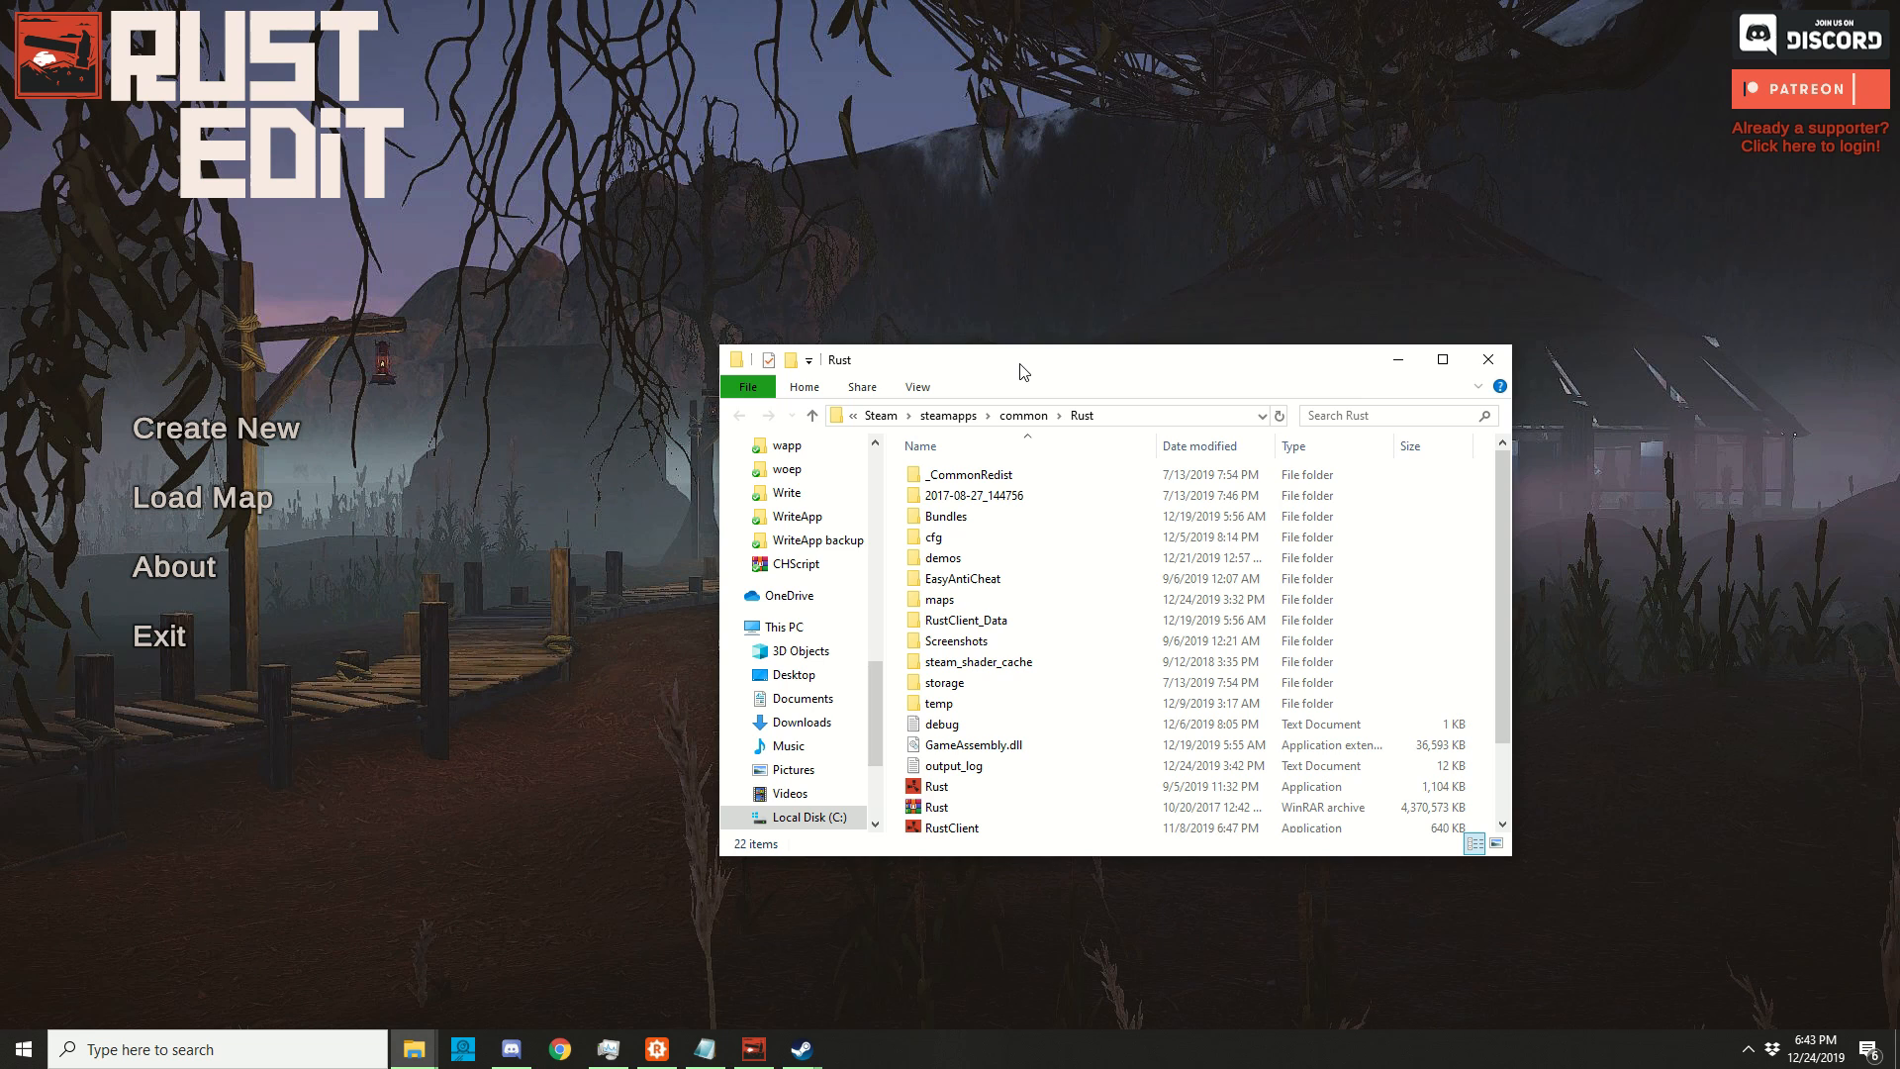
mouse_move(330, 399)
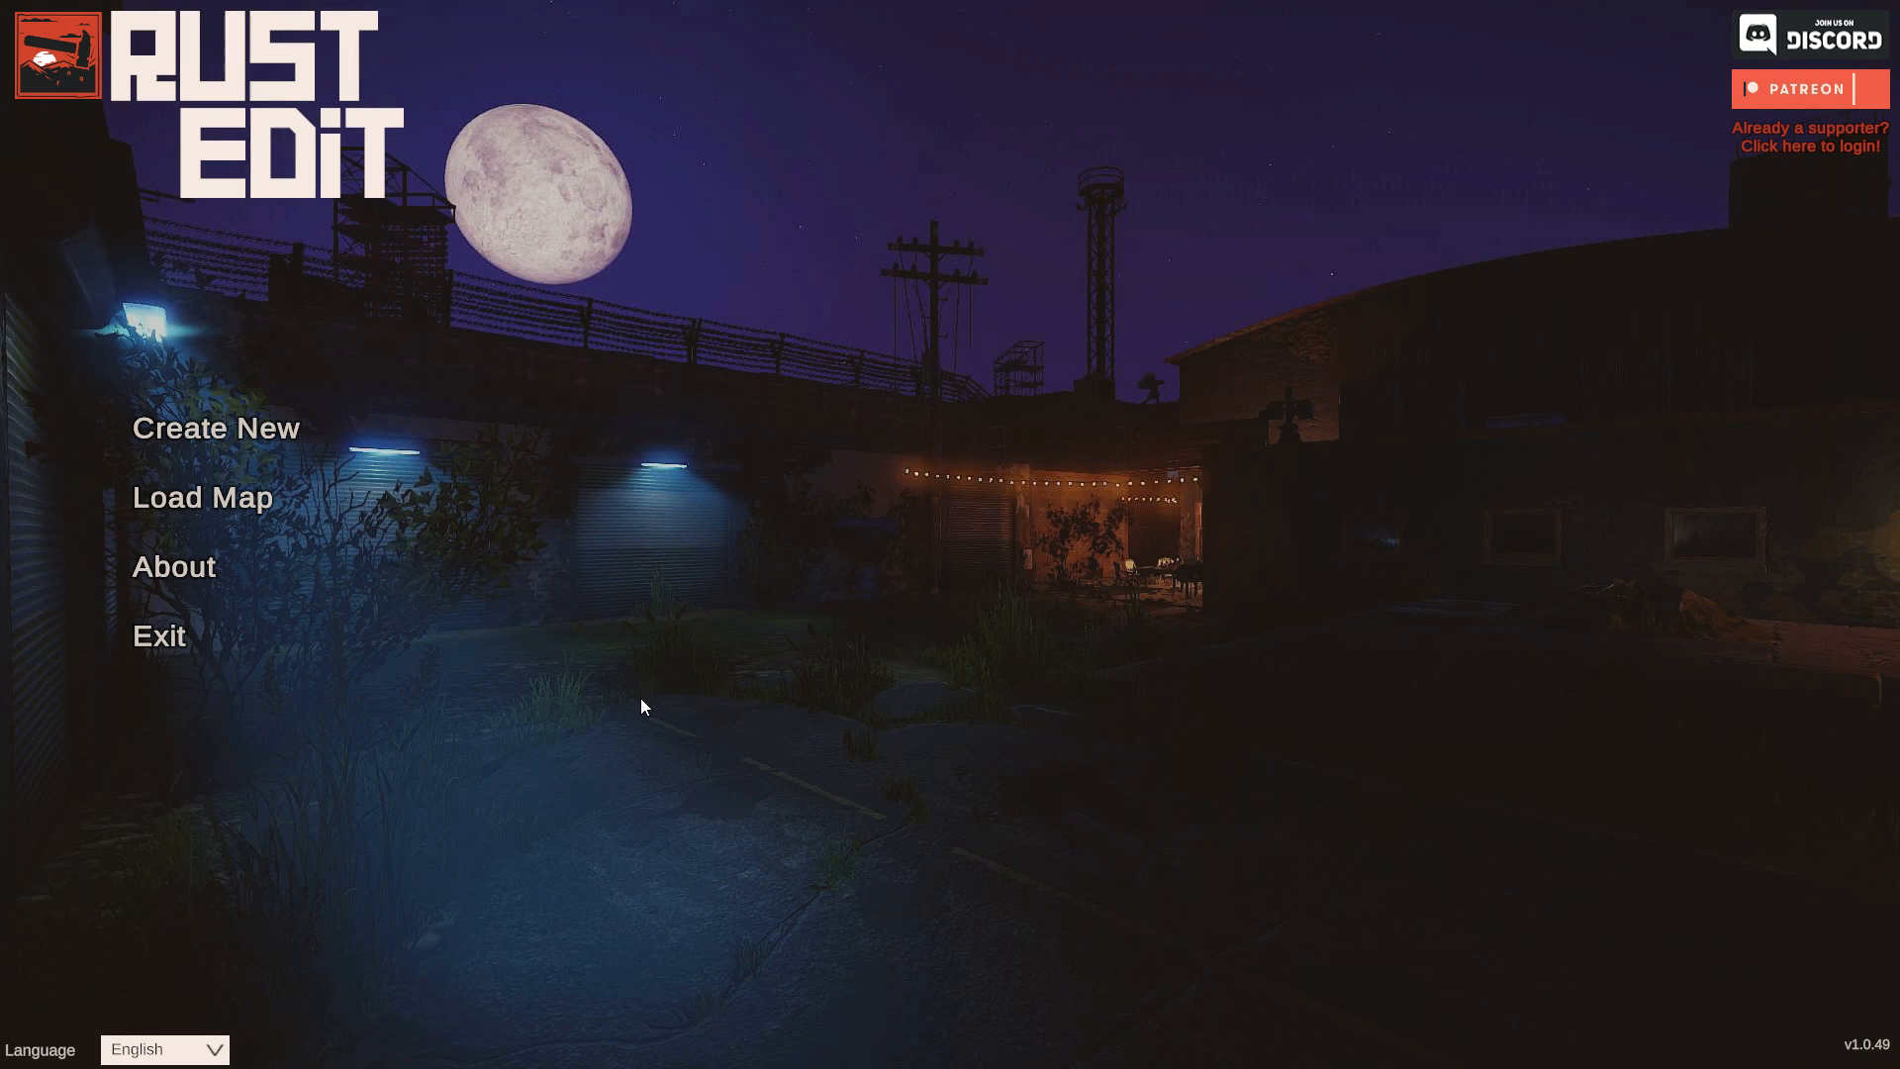
Create a new map with size 1000, ground height 250, Sand texture and Temperate biome
click(216, 427)
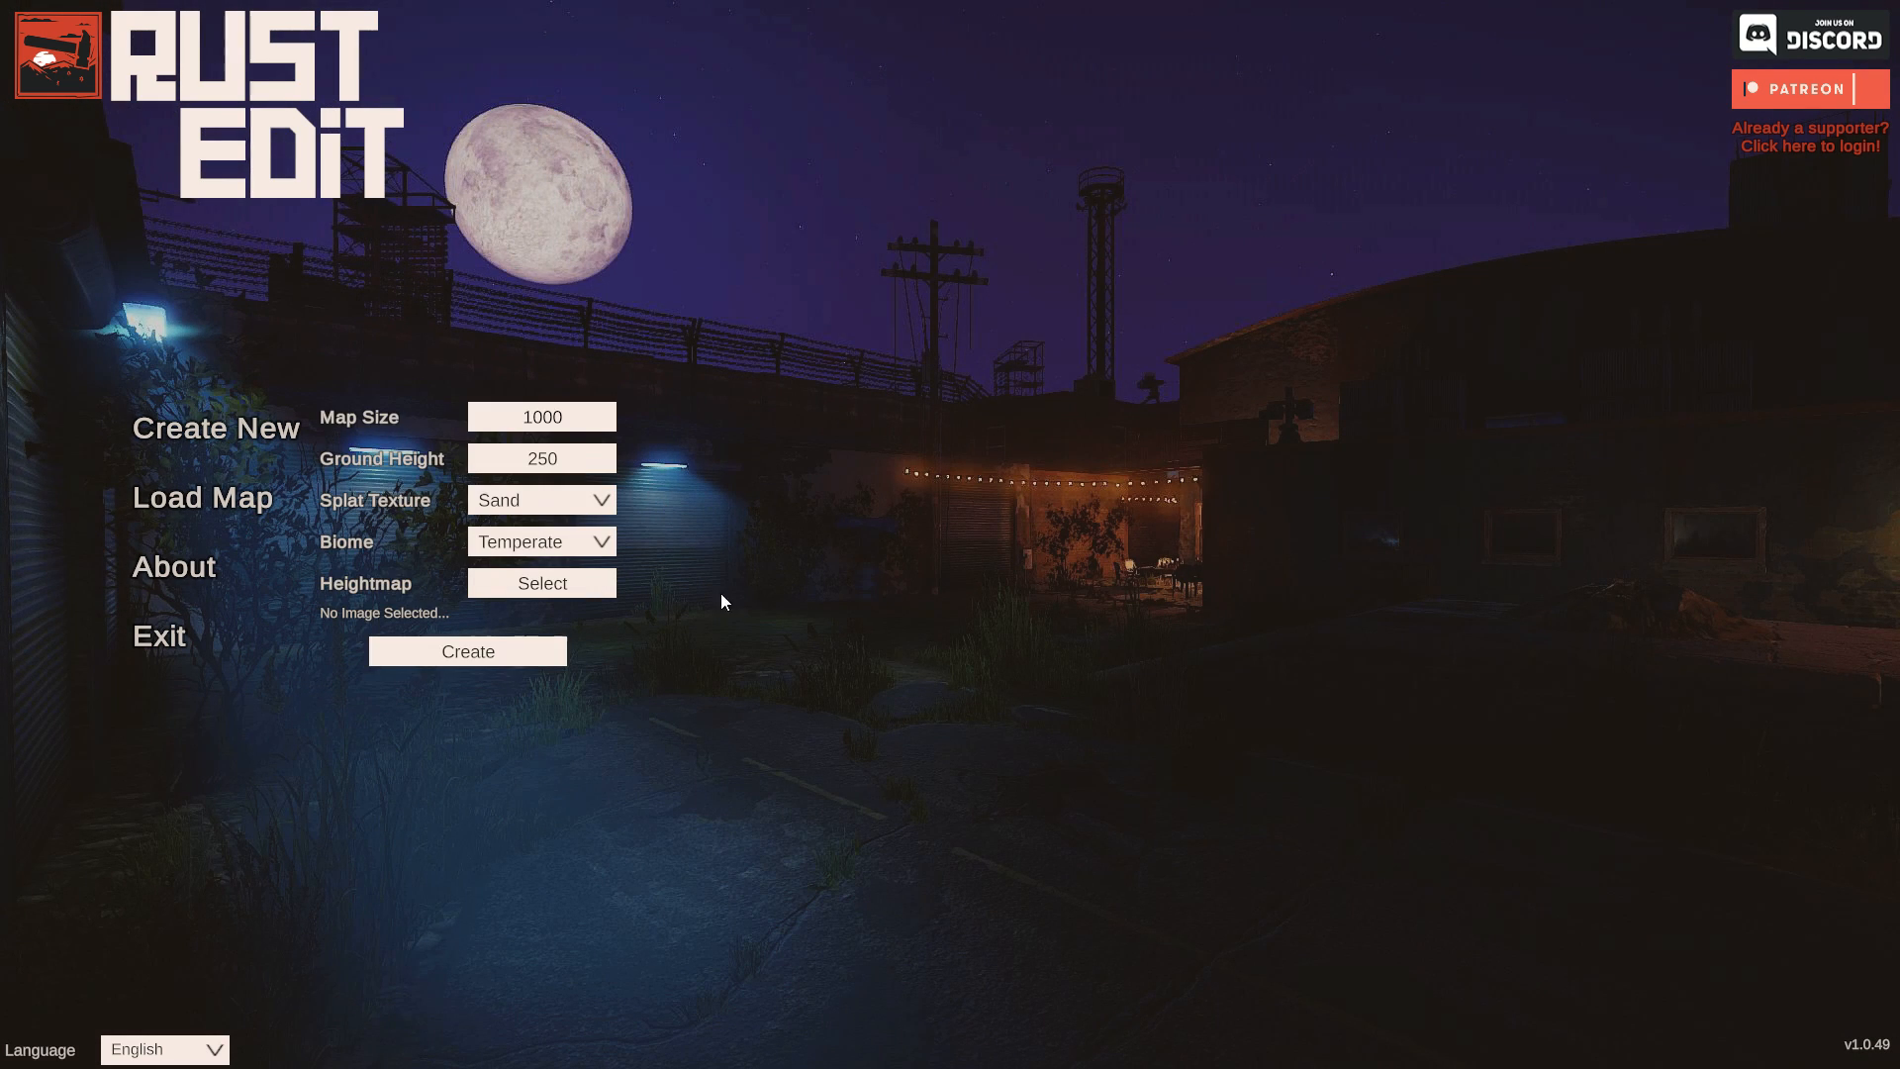
mouse_move(675, 701)
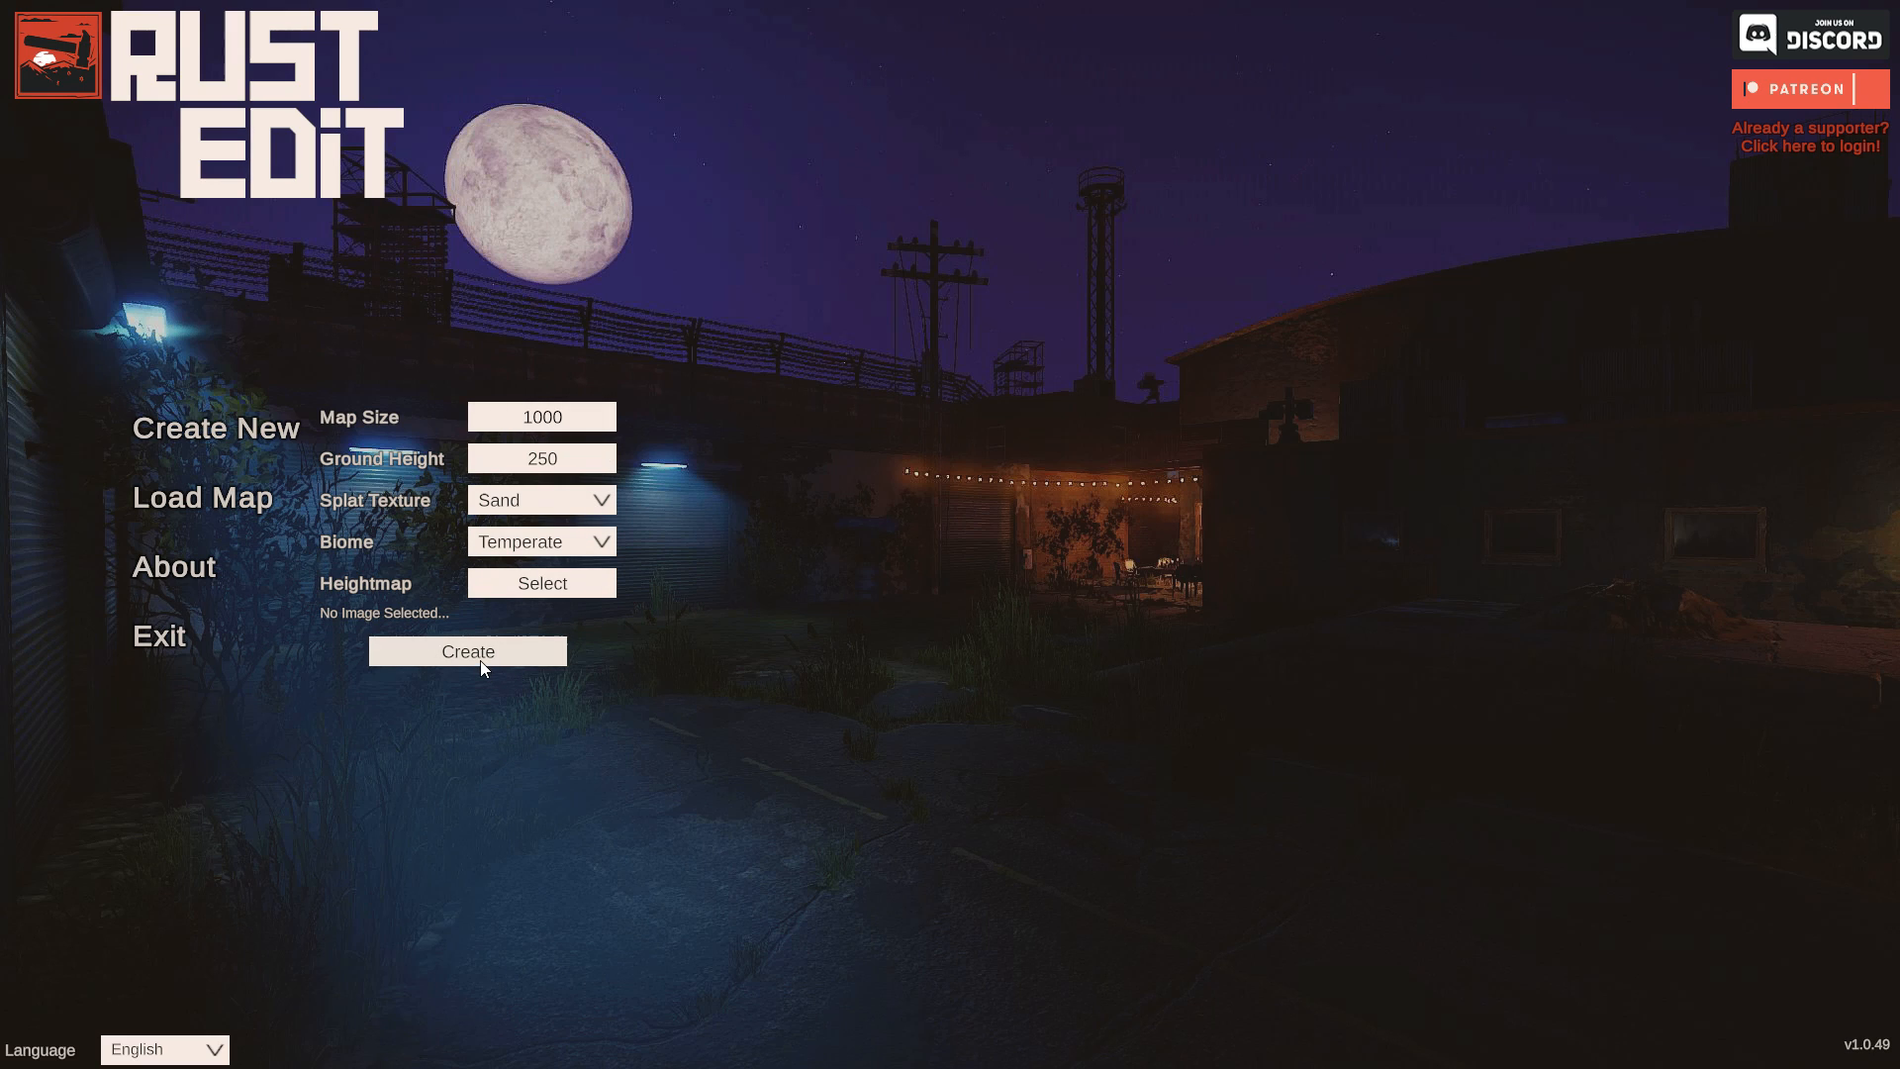
click(467, 651)
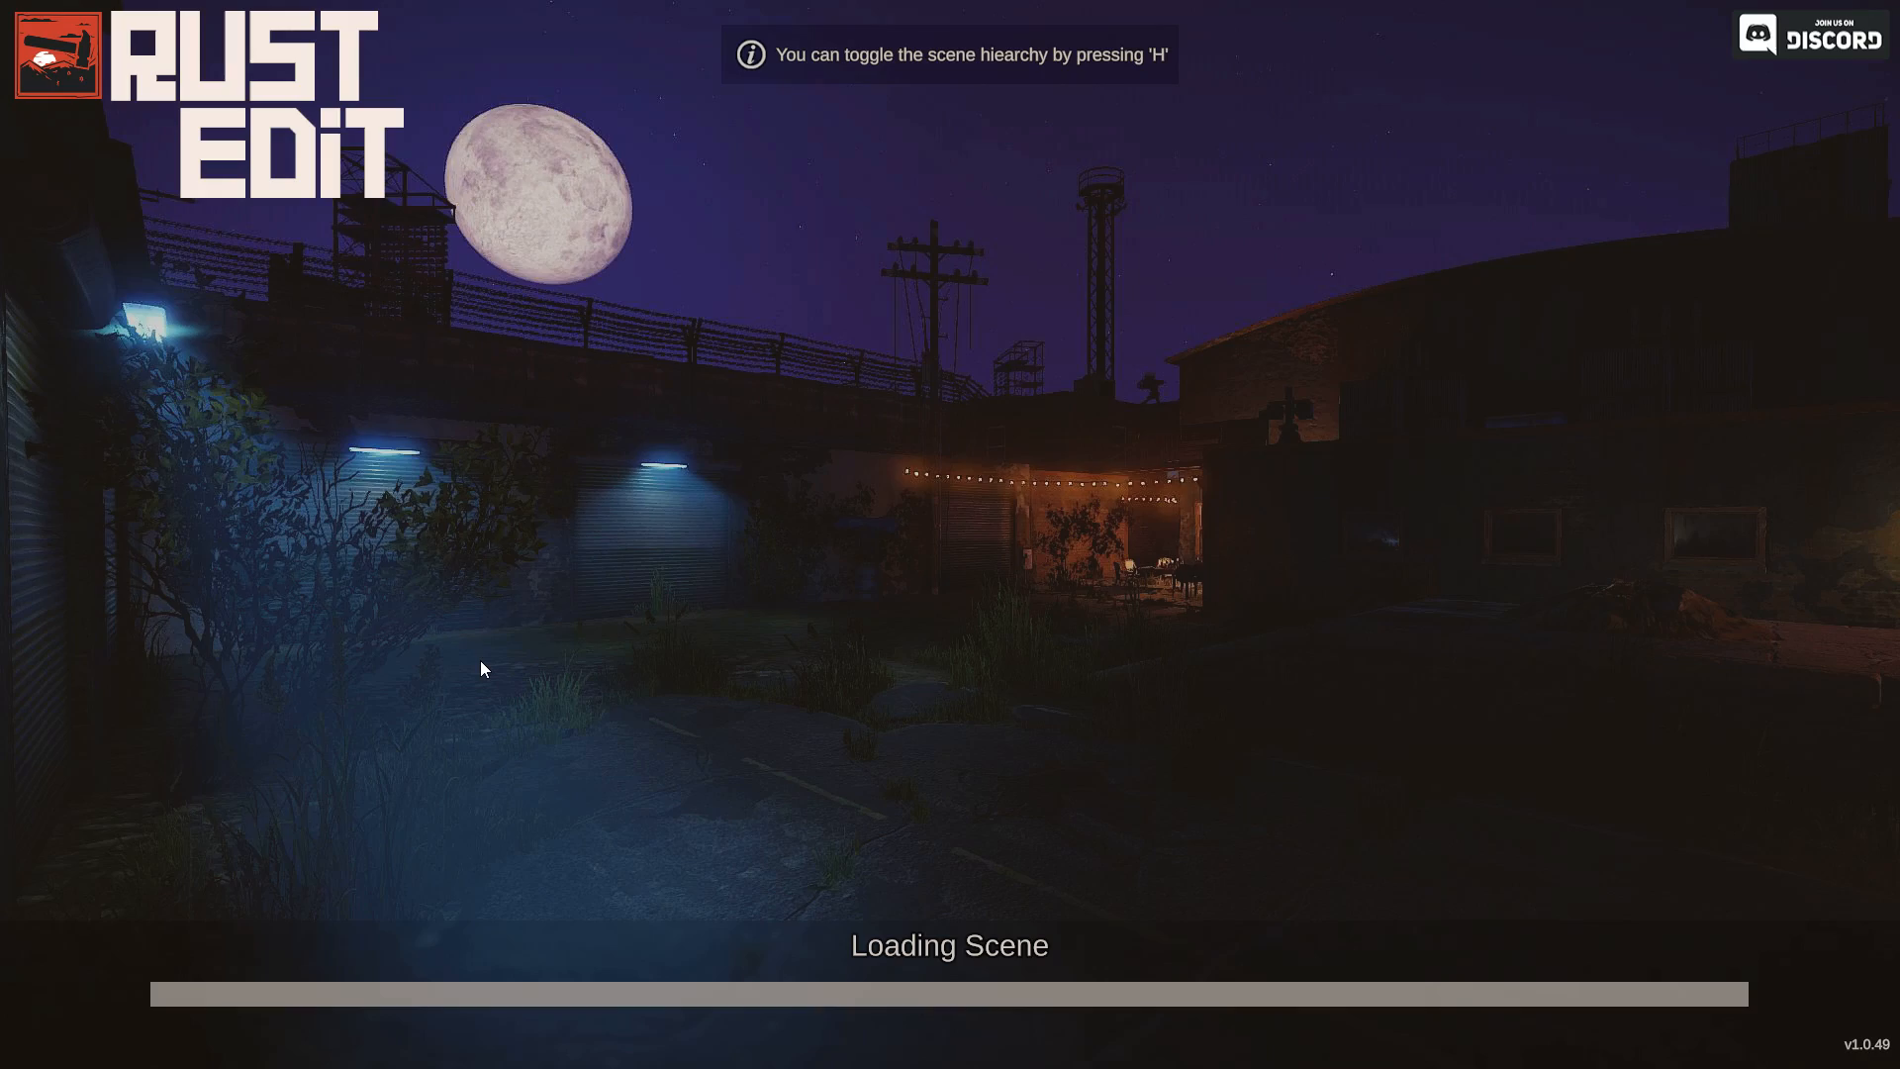